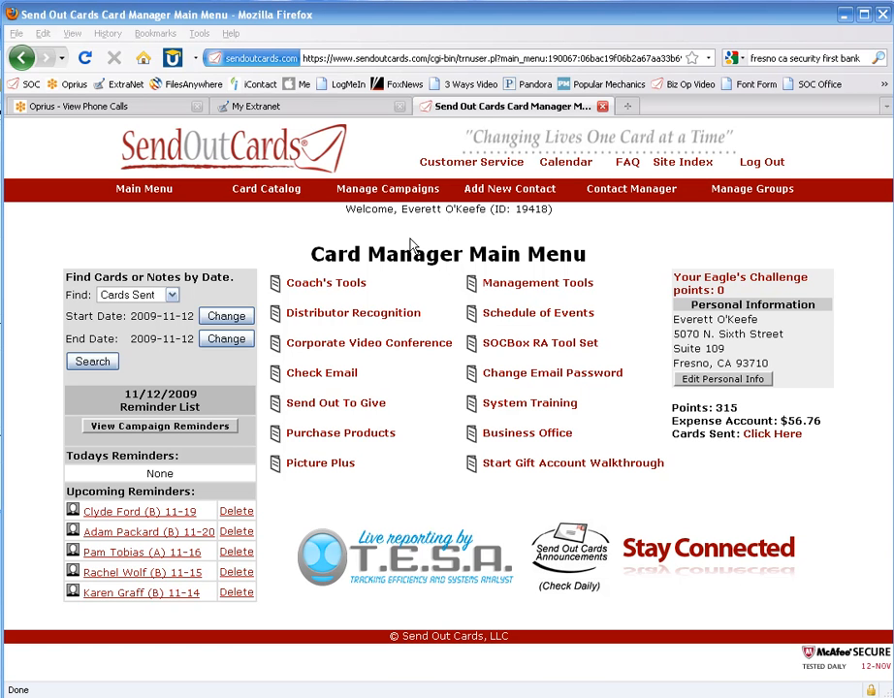
pyautogui.moveTo(334, 470)
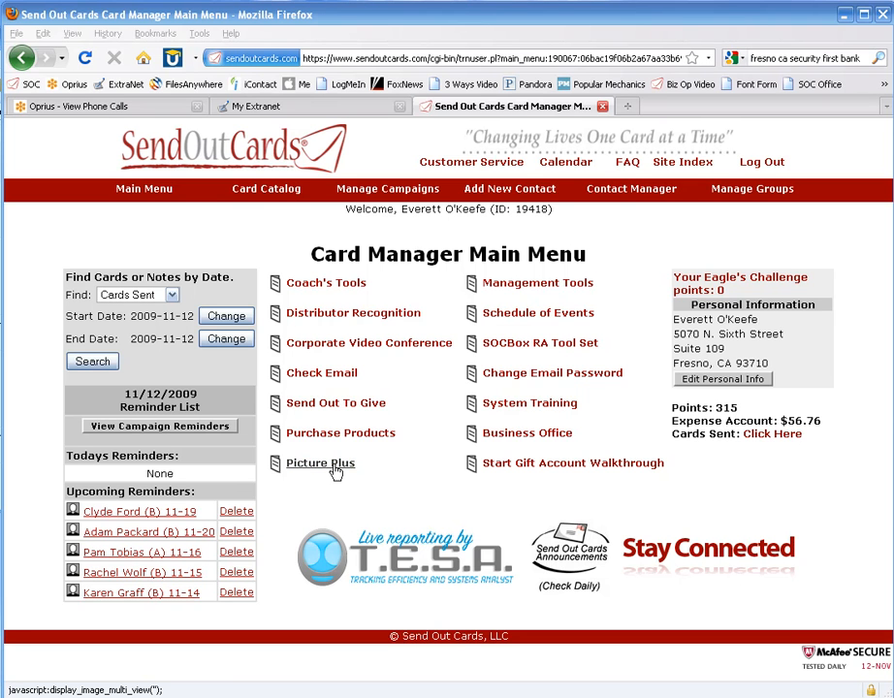
# Open the Picture Plus photo library from the Card Manager Main Menu.
pyautogui.click(320, 463)
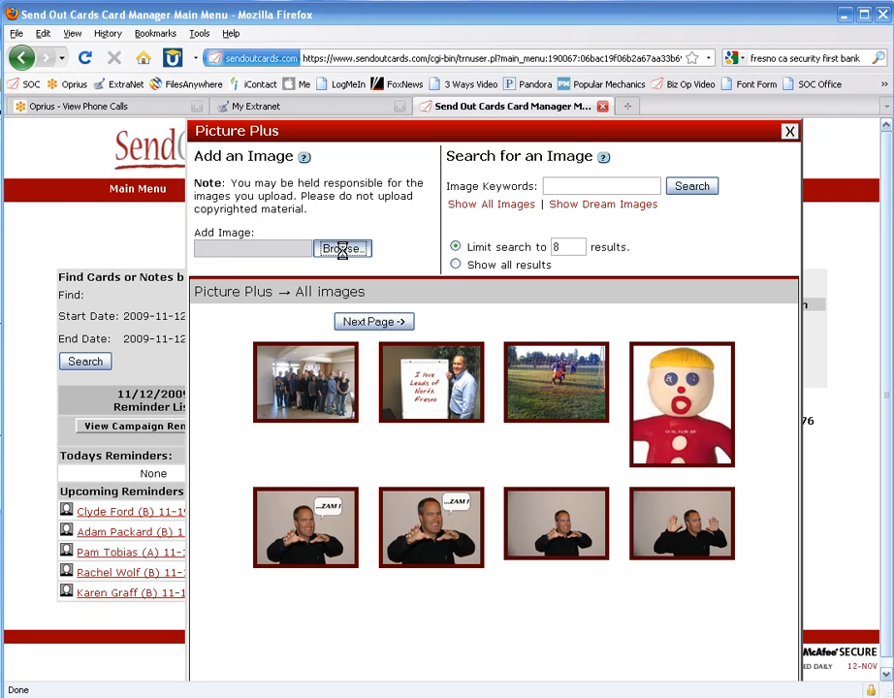
# Search images for the keyword 'group' and open the office group photo.
pyautogui.click(341, 249)
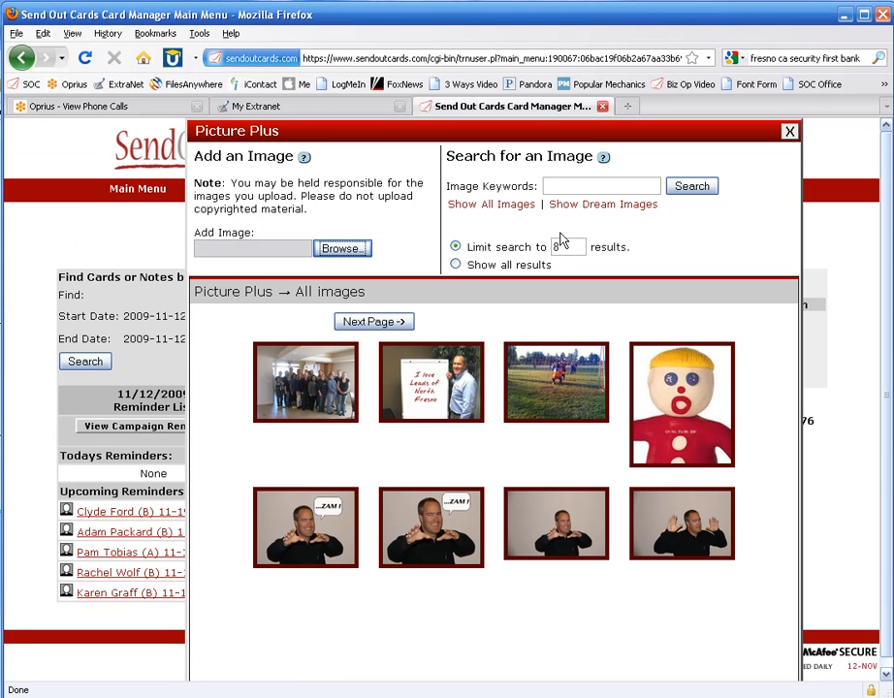
pyautogui.write('gr')
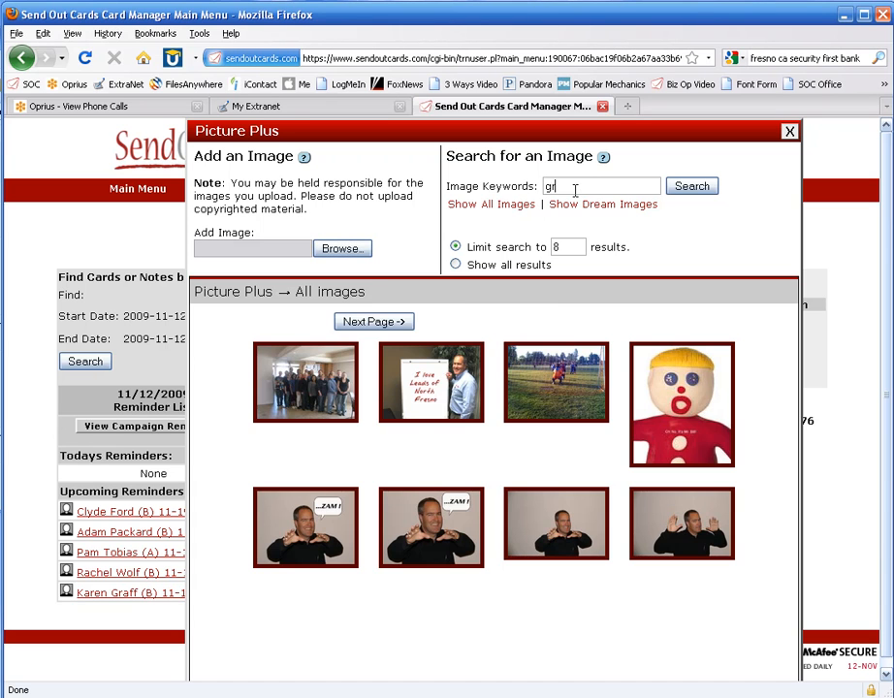
pyautogui.click(691, 185)
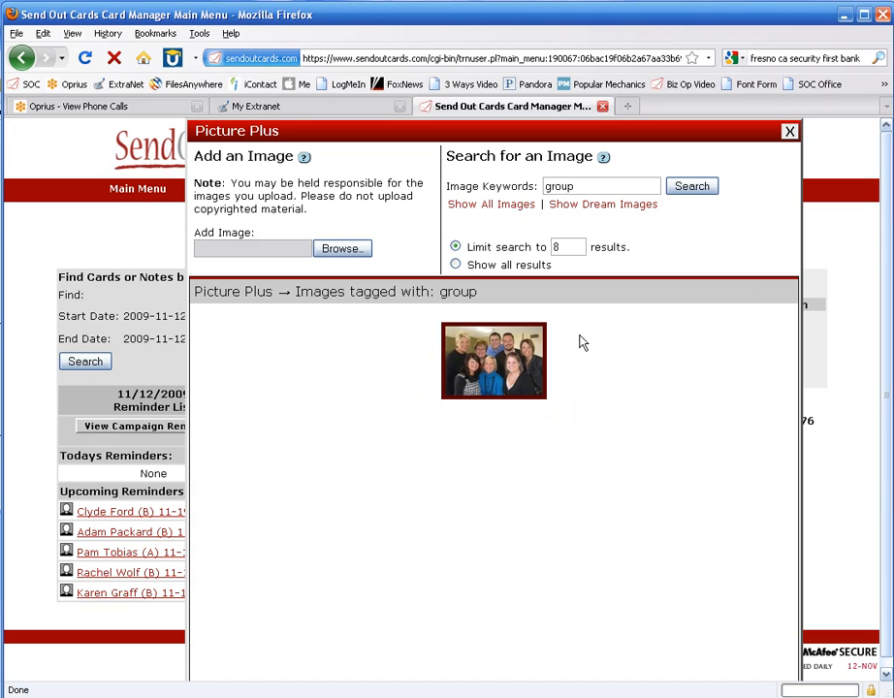
pyautogui.moveTo(487, 369)
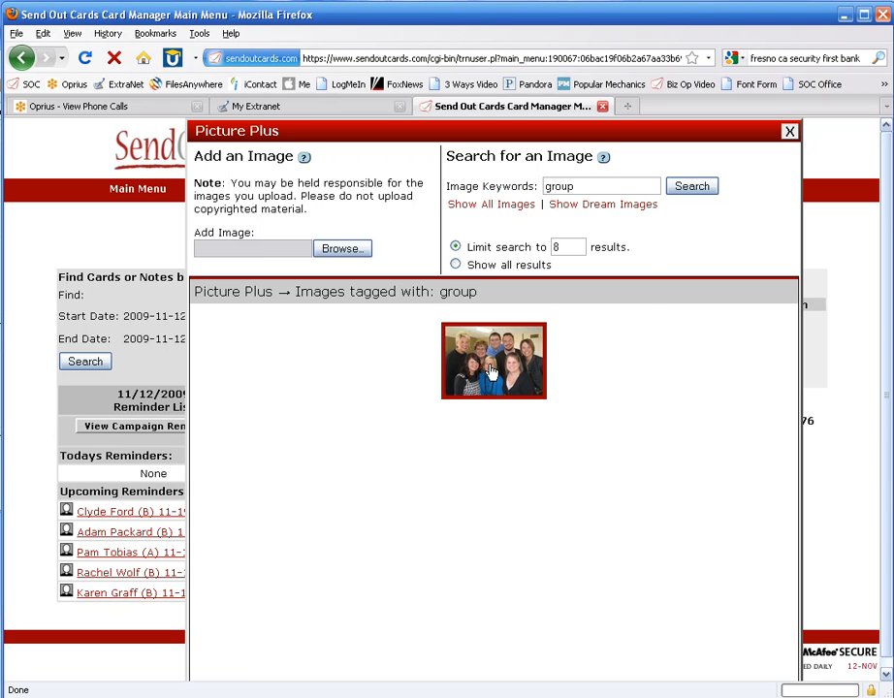
pyautogui.click(493, 361)
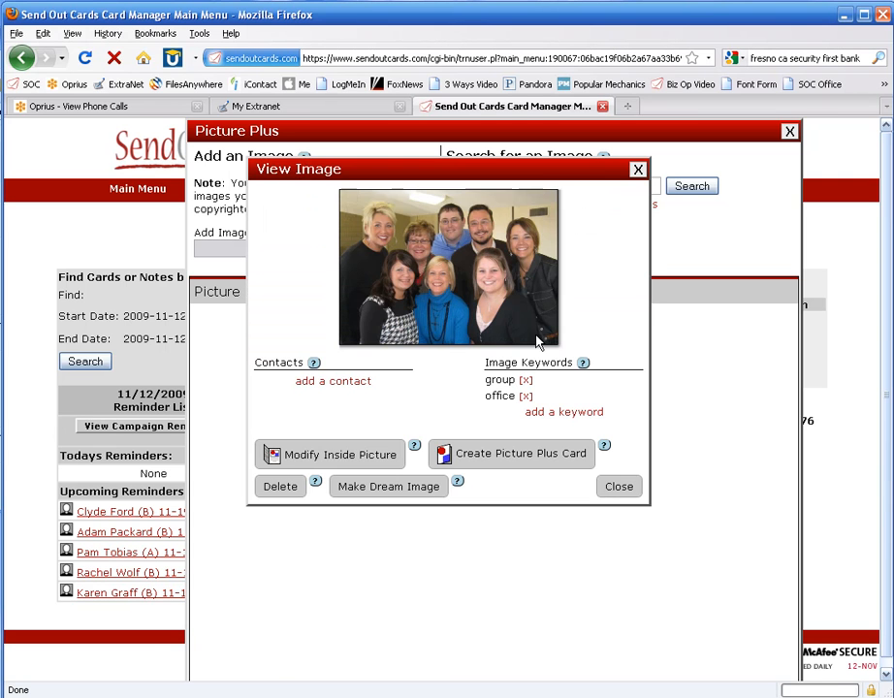
pyautogui.moveTo(512, 460)
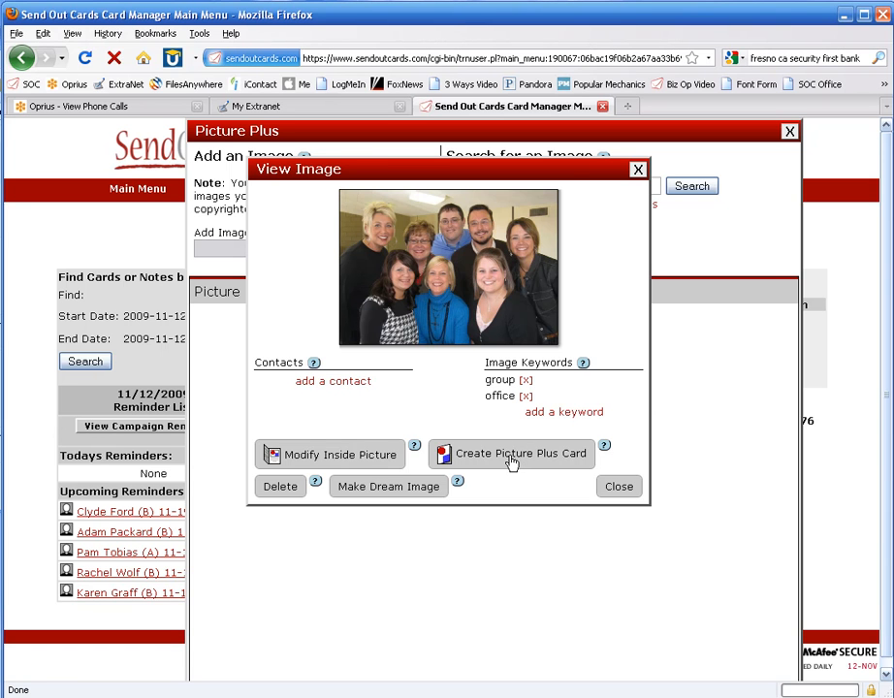
# Make a Picture Plus card with the green Happy Holidays Christmas border and zoom the photo out.
pyautogui.click(510, 454)
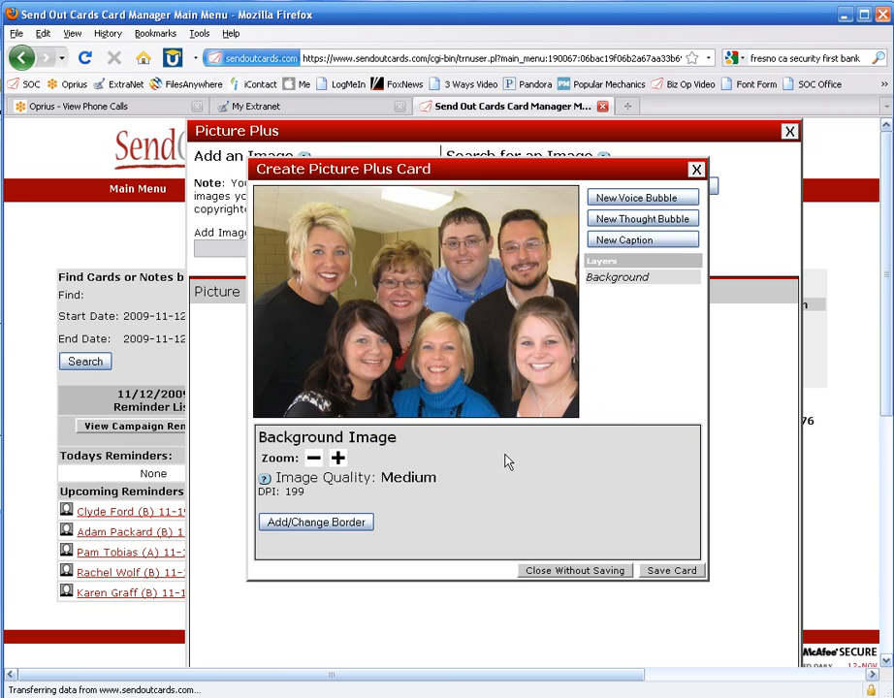
pyautogui.click(315, 522)
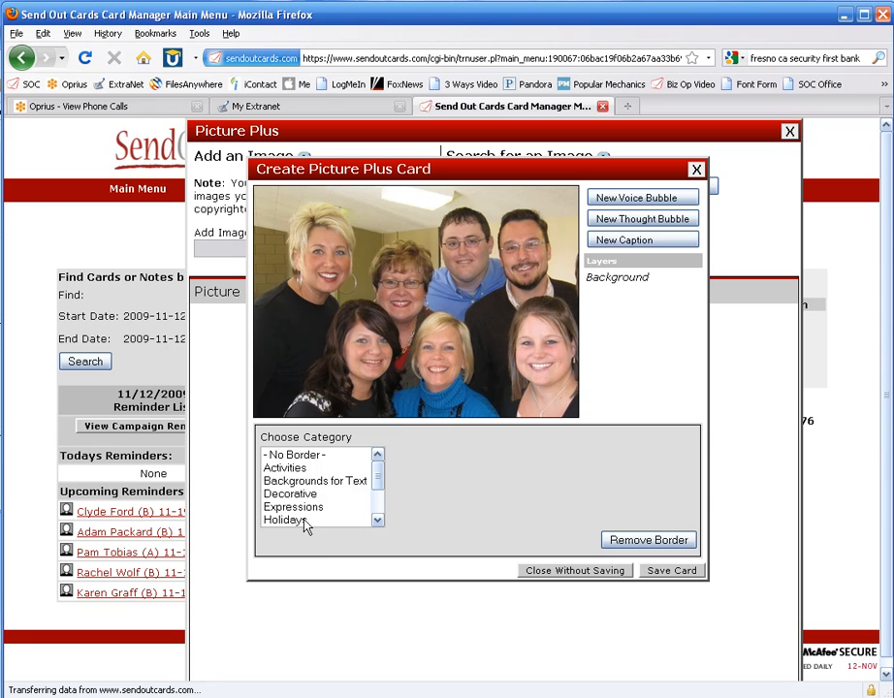
pyautogui.click(285, 520)
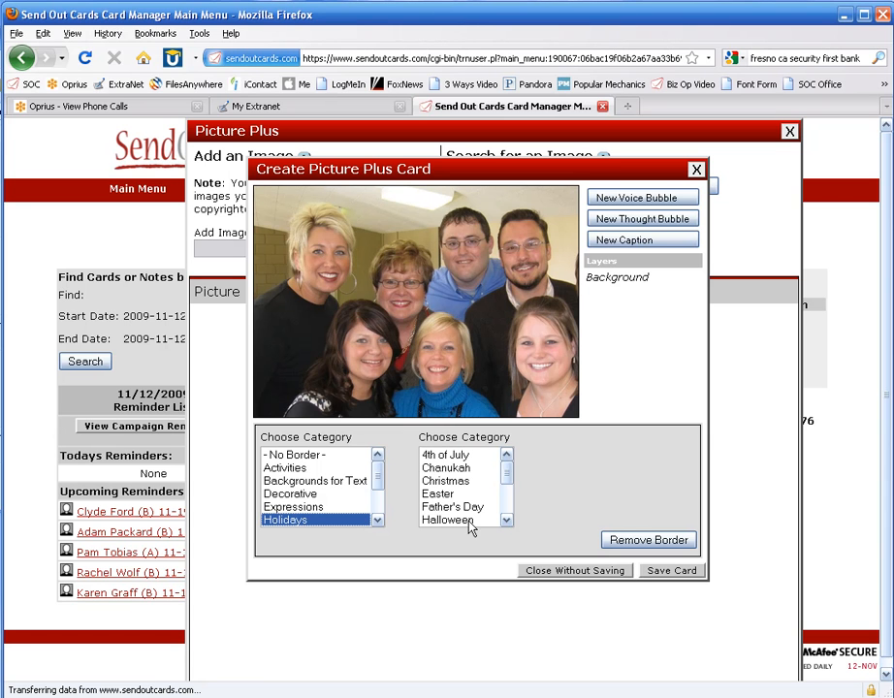
pyautogui.click(445, 479)
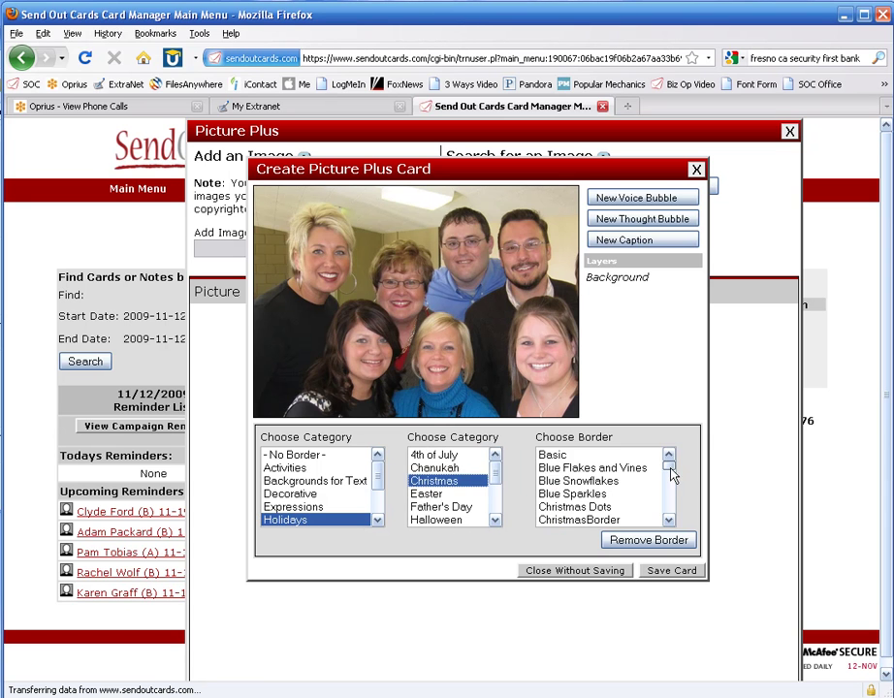
pyautogui.click(590, 479)
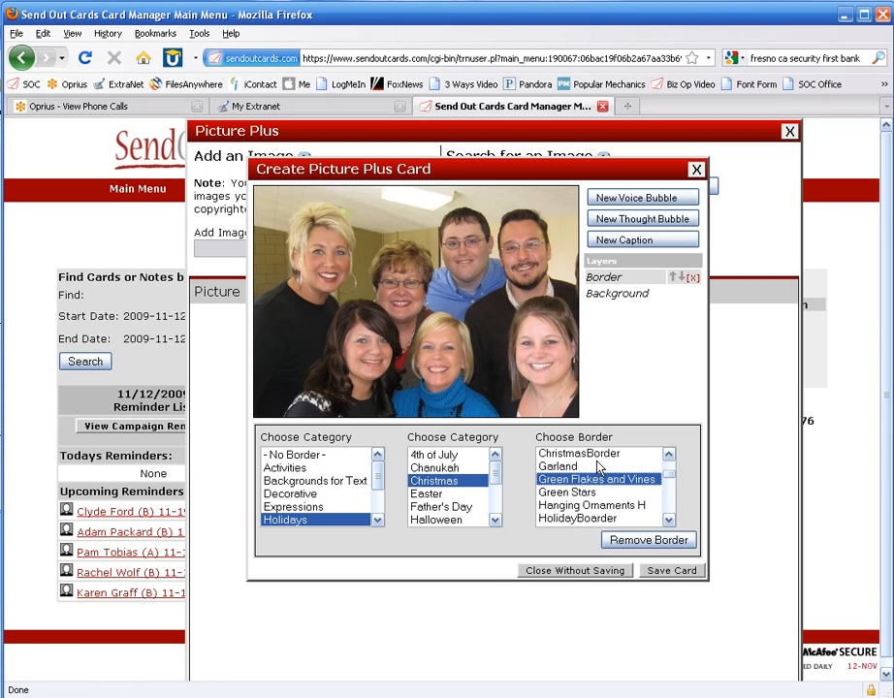
pyautogui.click(587, 505)
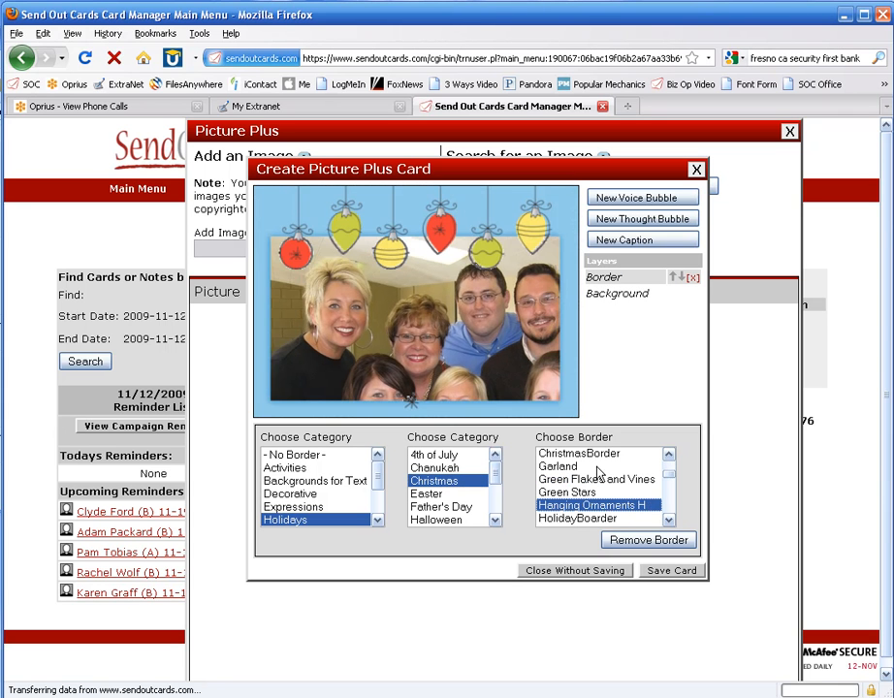
pyautogui.click(577, 518)
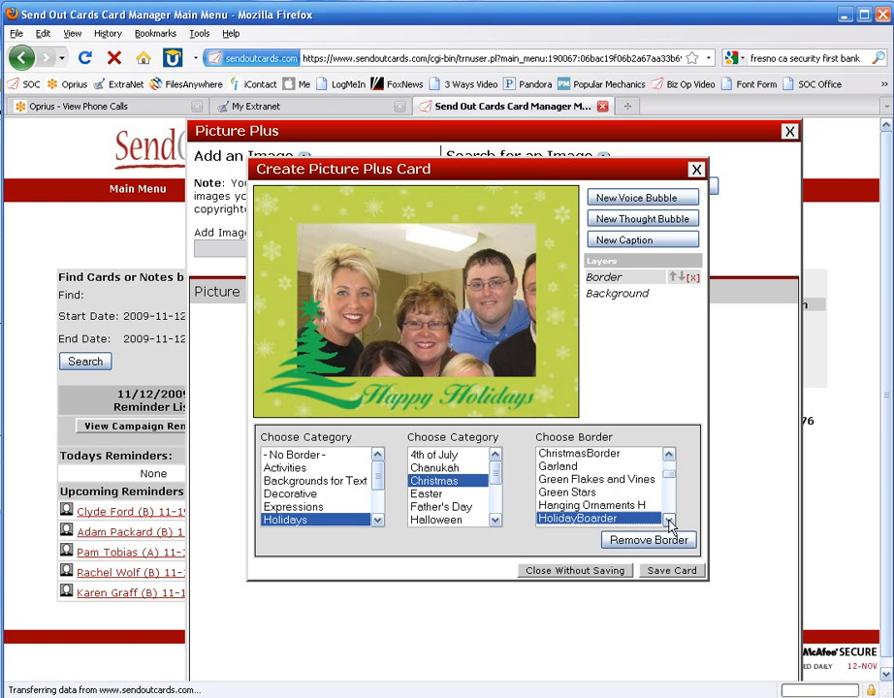
pyautogui.click(618, 293)
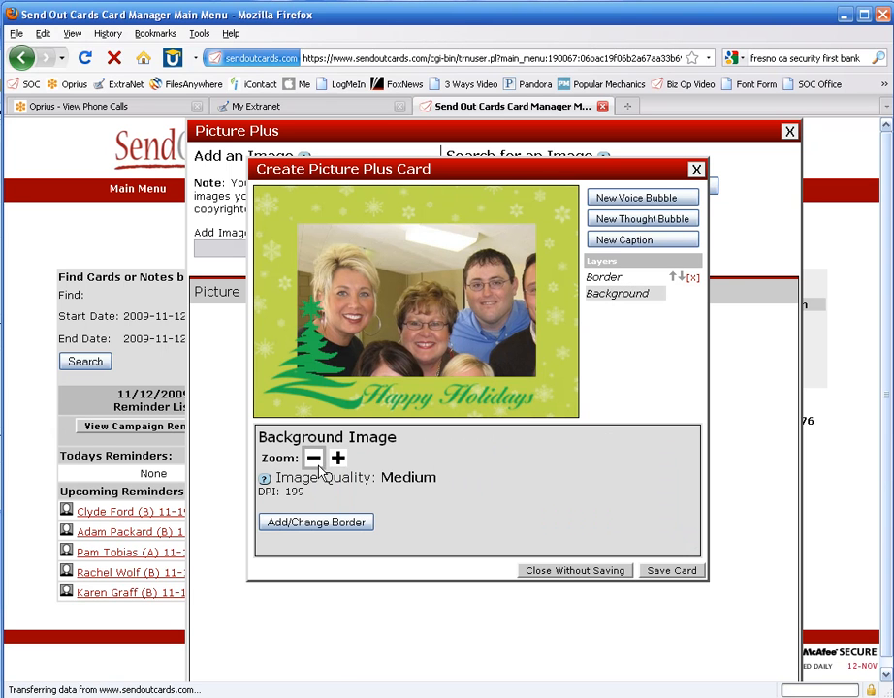
pyautogui.click(312, 458)
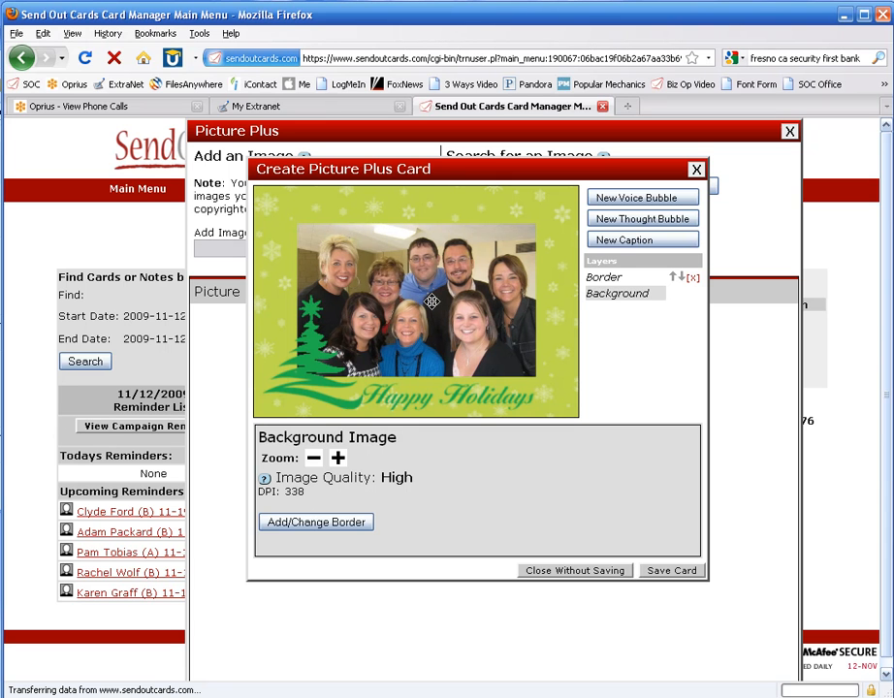
# Caption the card 'Your Make a Wish Team 2009!' in green Disney font.
pyautogui.click(642, 240)
pyautogui.write('Your Make')
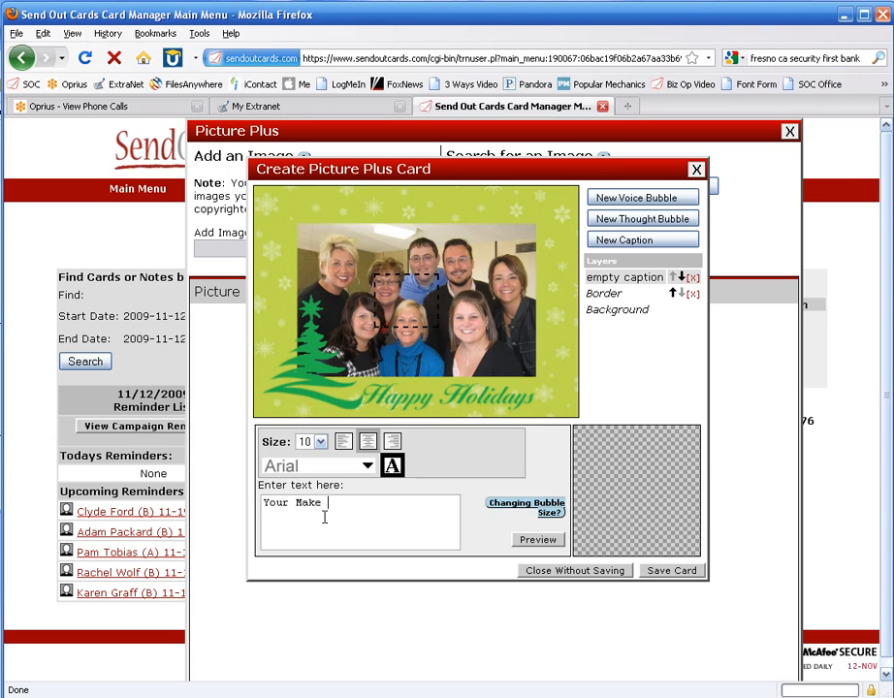
pyautogui.write('a Wish Team!')
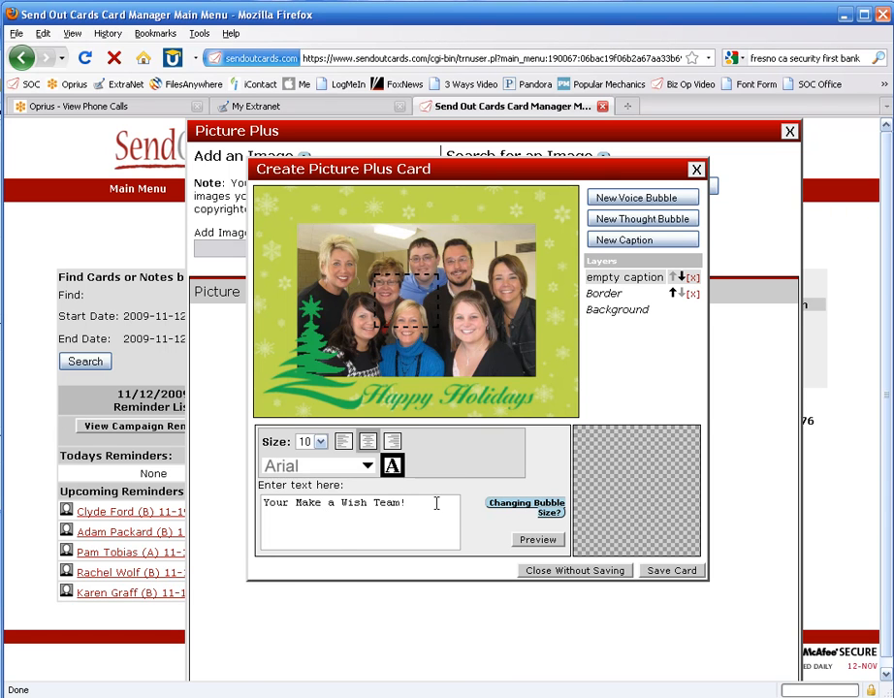
pyautogui.click(359, 466)
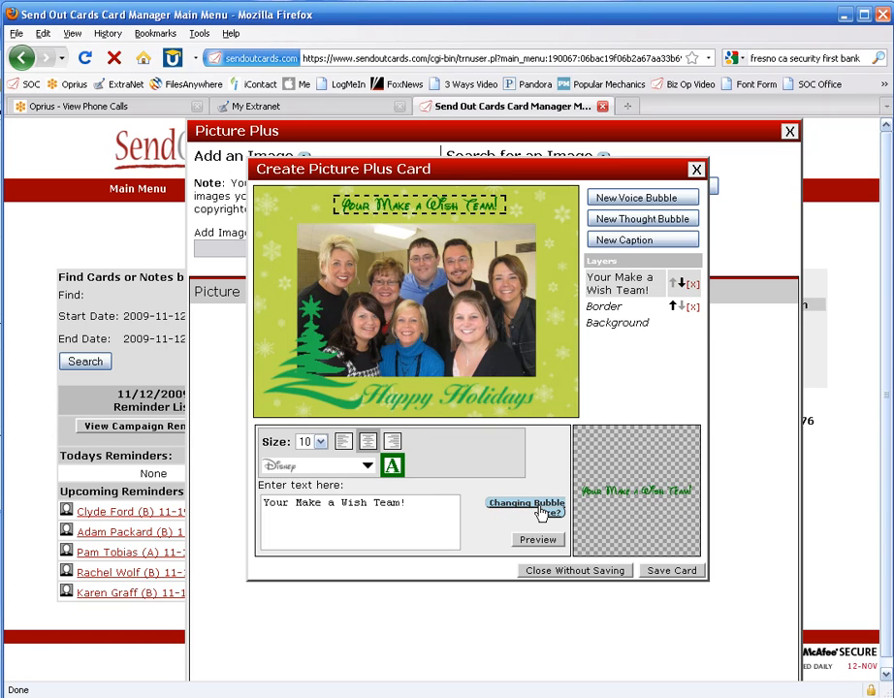
pyautogui.write('2009')
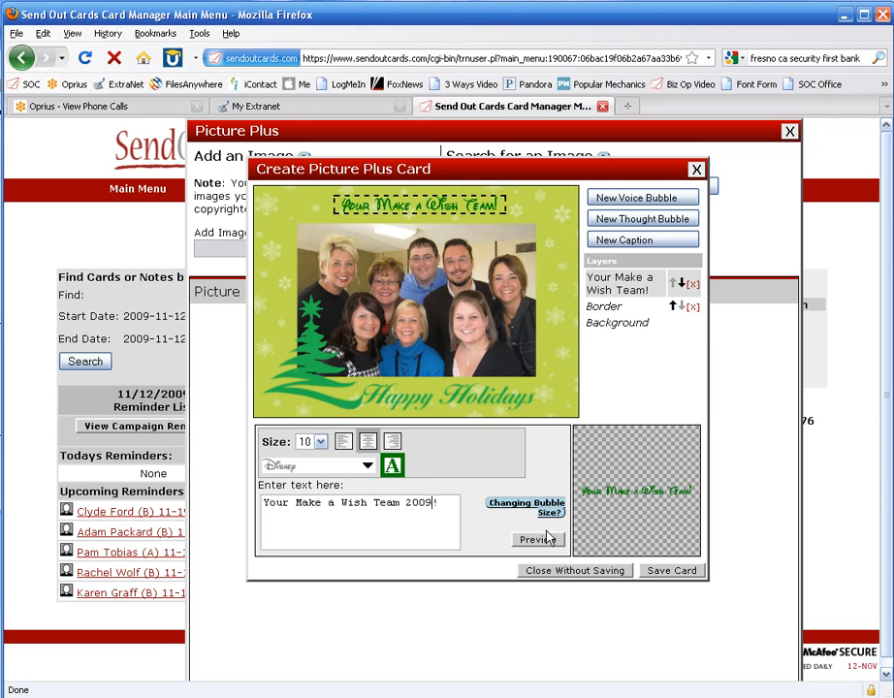
pyautogui.click(537, 539)
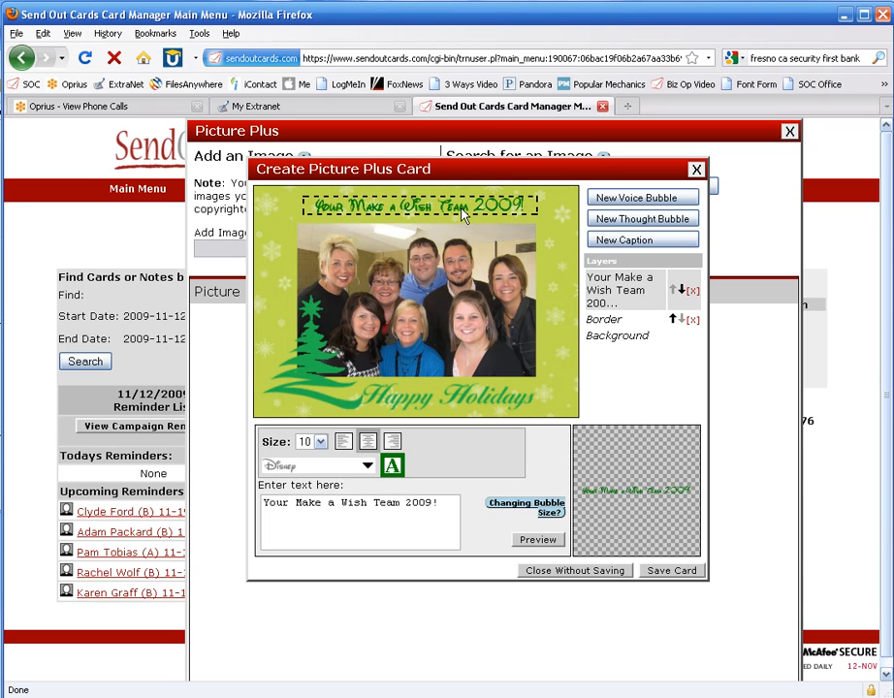
pyautogui.click(618, 336)
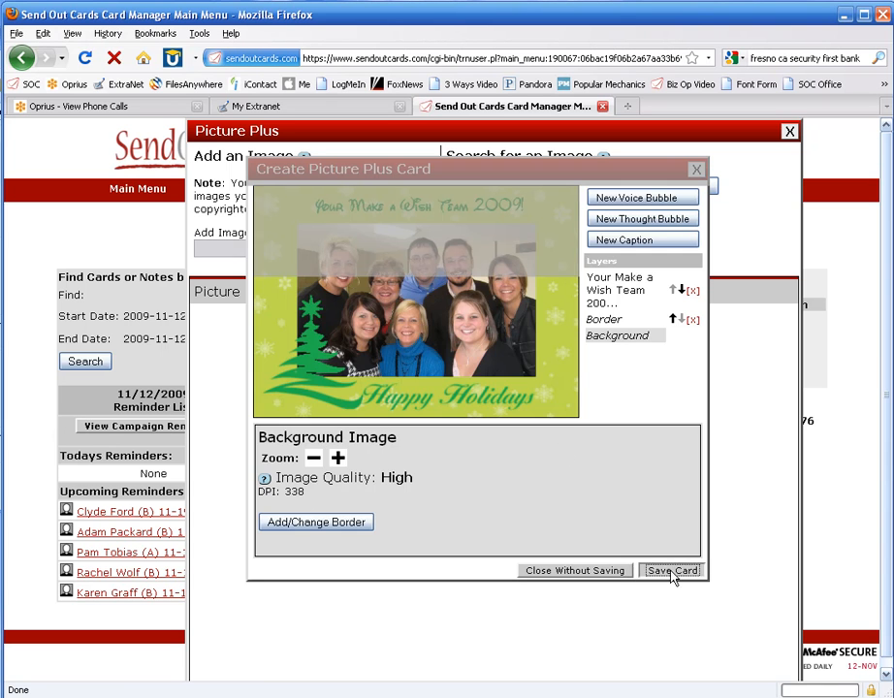
# Save the card to My Cards and close the image search window.
pyautogui.click(672, 570)
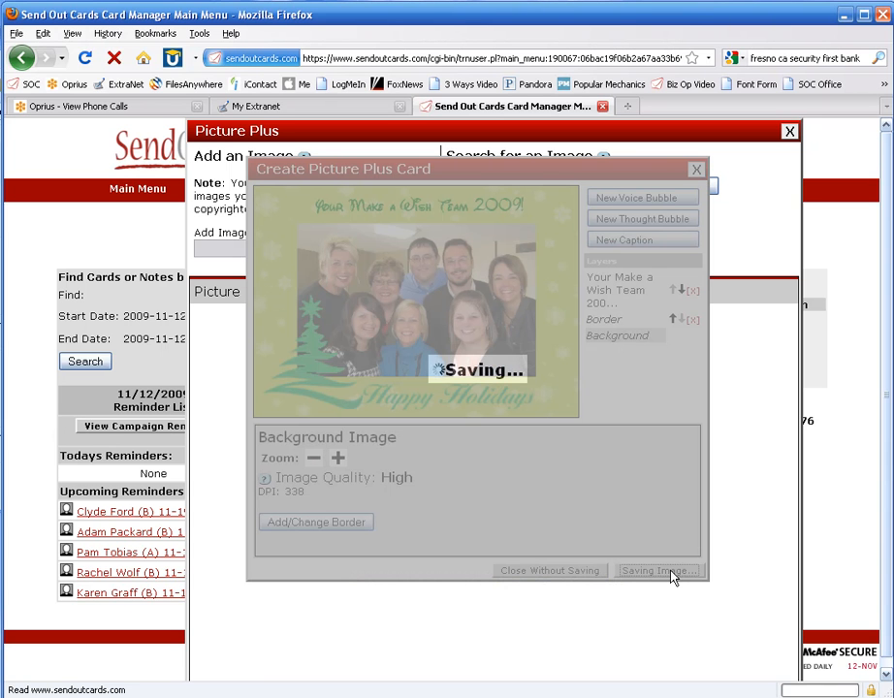
pyautogui.click(657, 570)
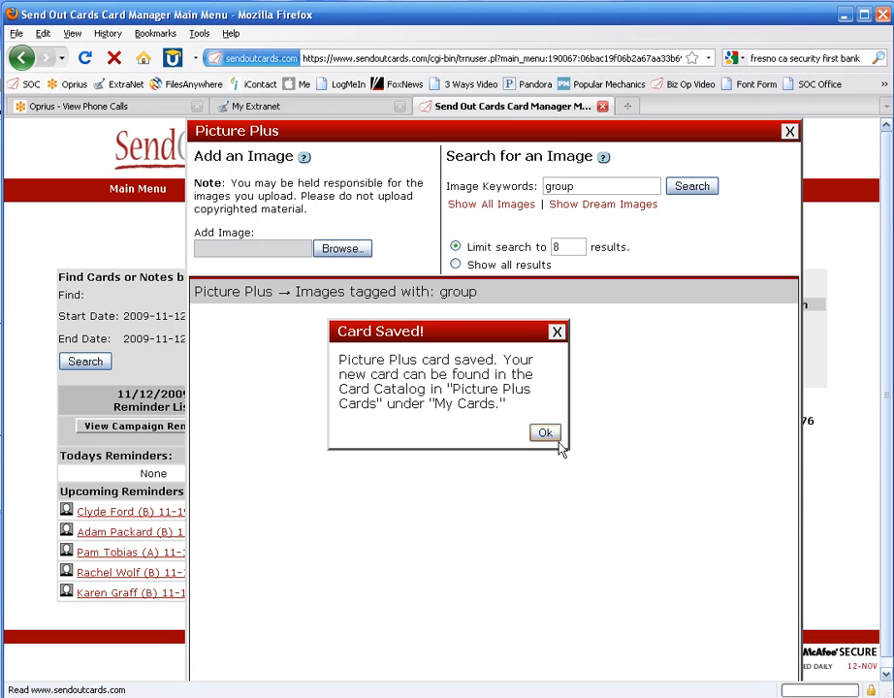
pyautogui.click(544, 433)
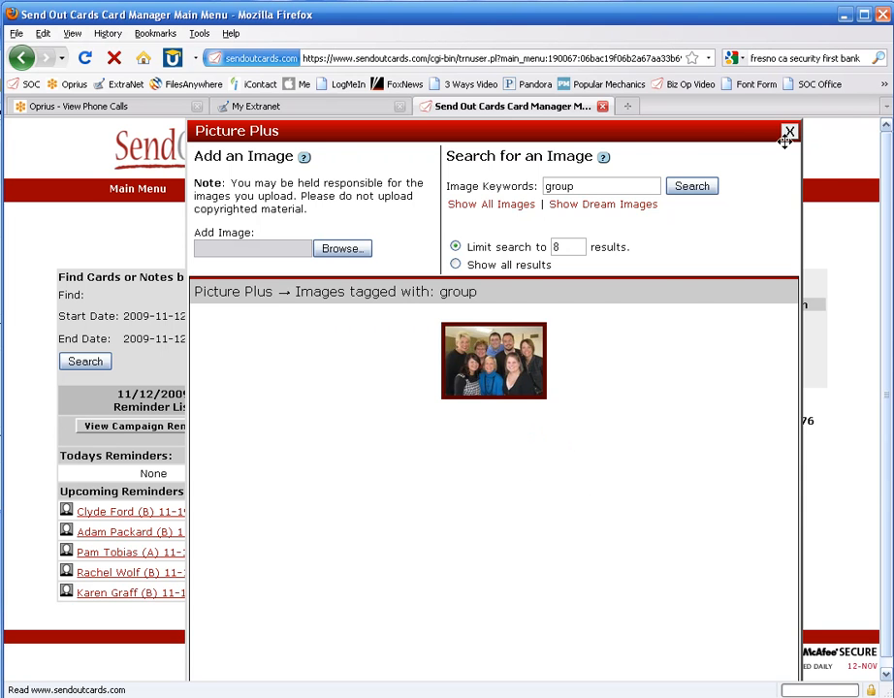
pyautogui.click(789, 131)
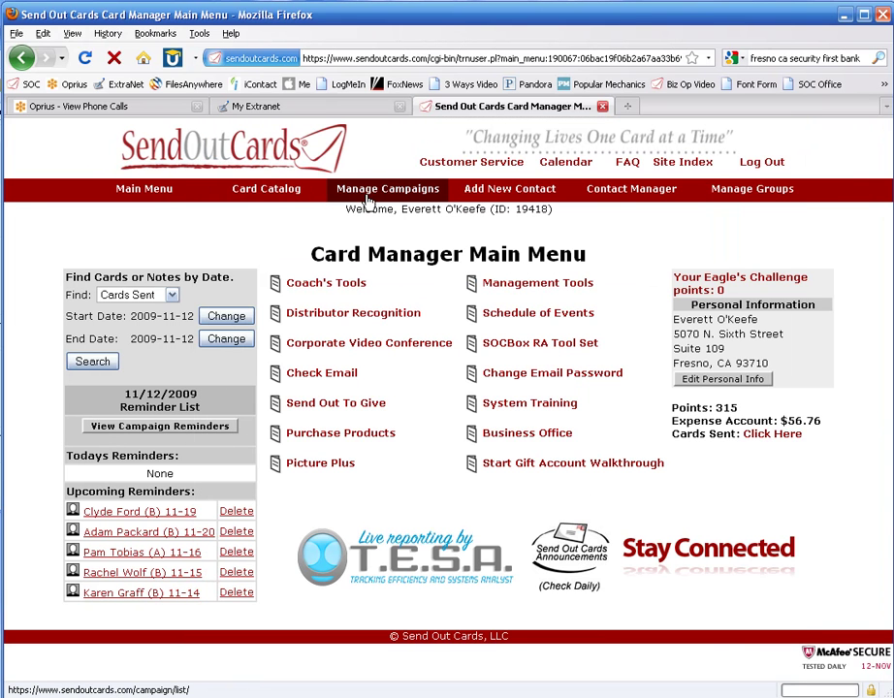
# Create a new campaign named 'Xmas 2009 Wish' and begin its card.
pyautogui.click(387, 189)
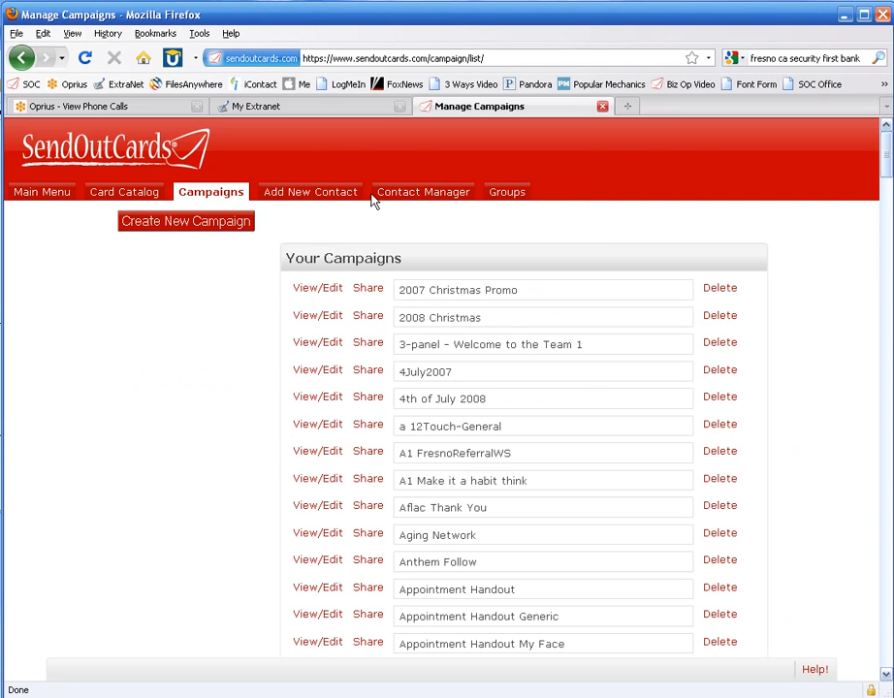
pyautogui.click(185, 221)
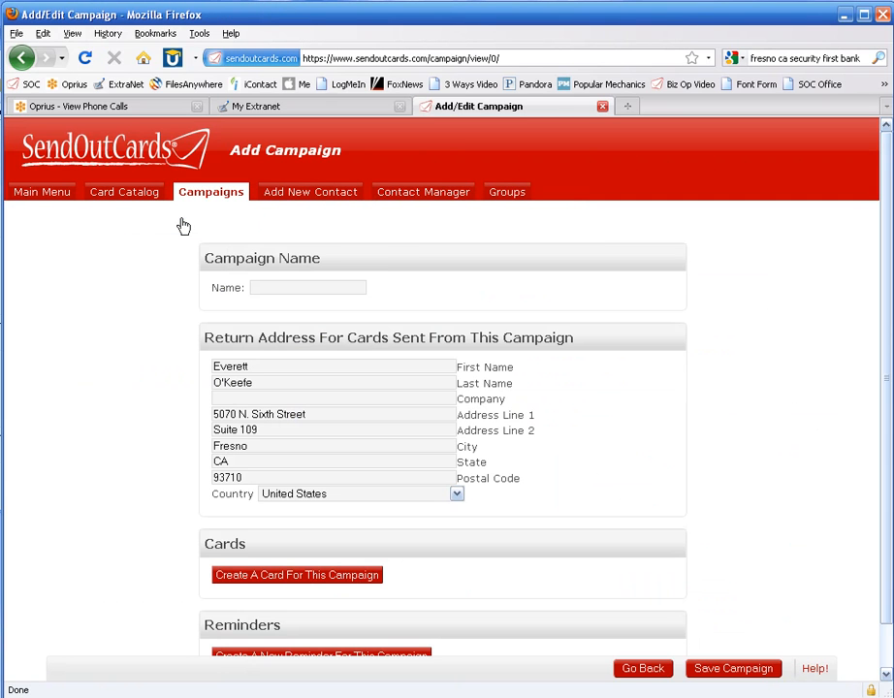
pyautogui.click(308, 287)
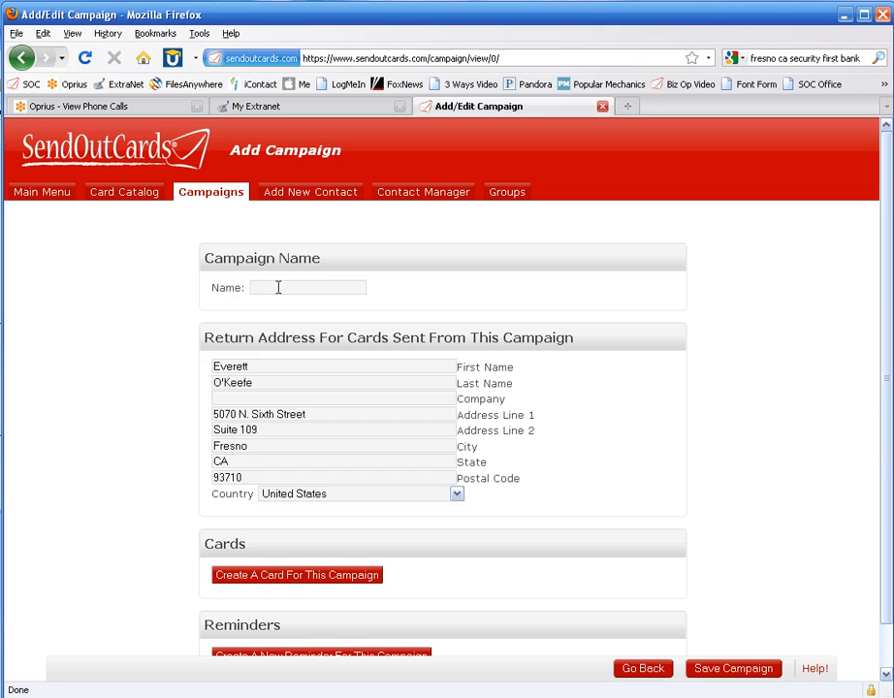
pyautogui.write('X')
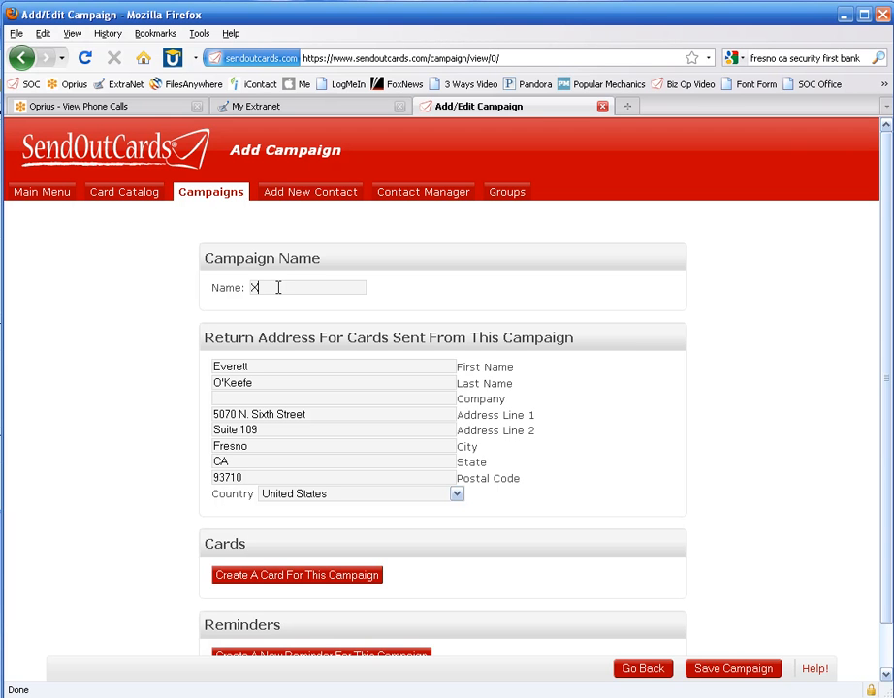
pyautogui.write('mas 2009')
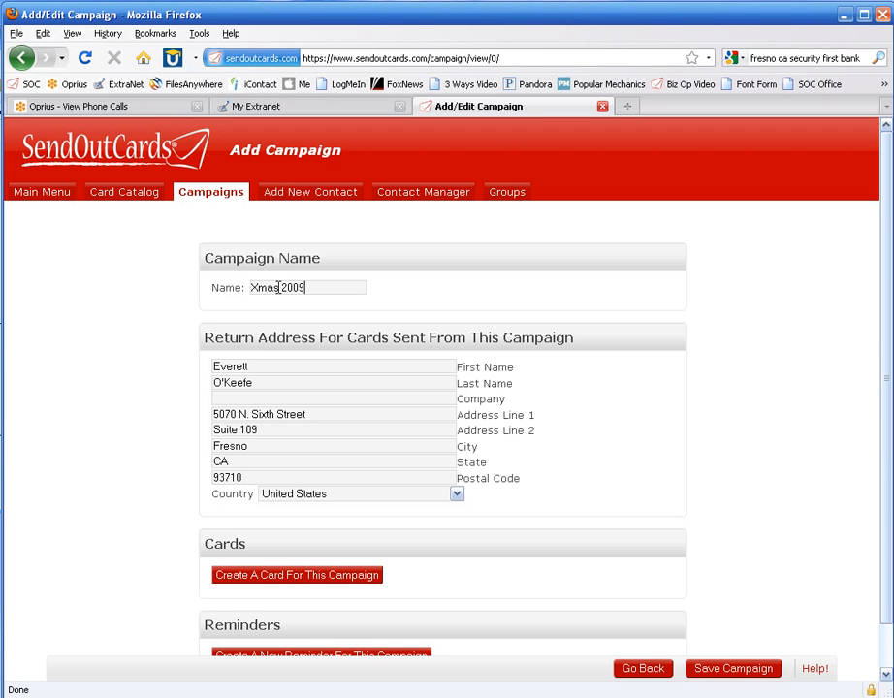
pyautogui.write('Wish')
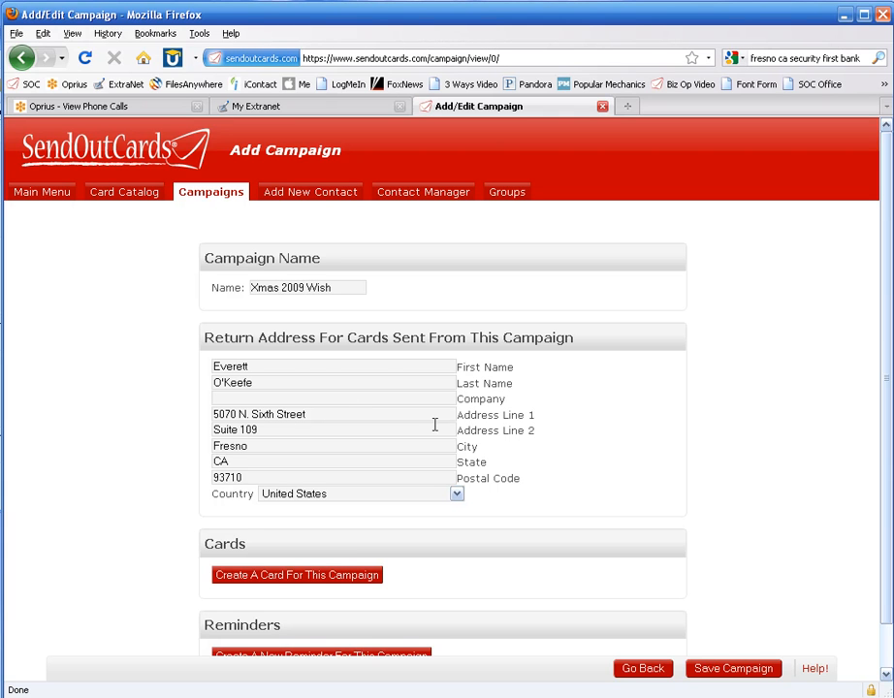
pyautogui.moveTo(533, 439)
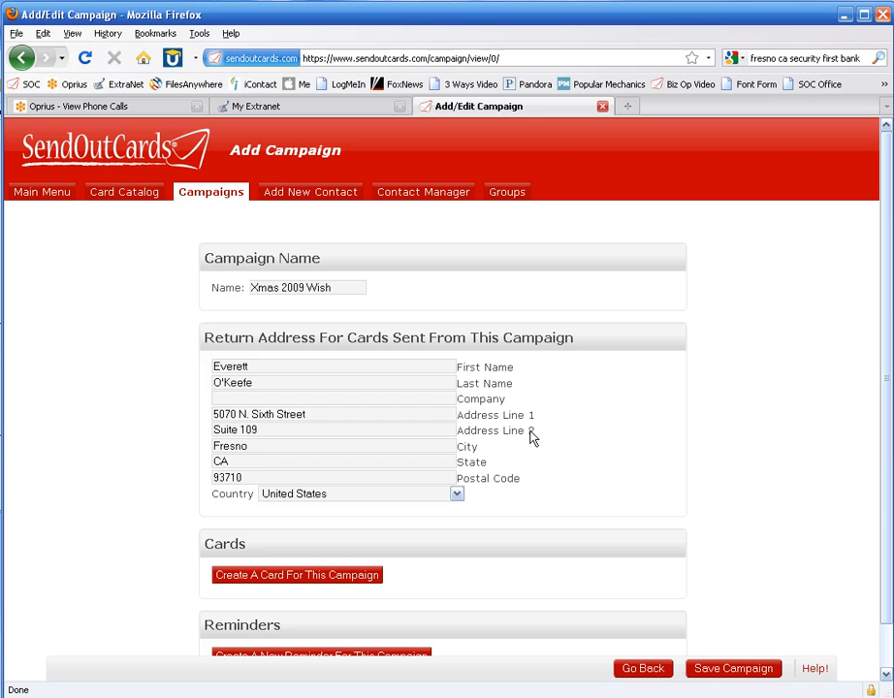
pyautogui.click(297, 575)
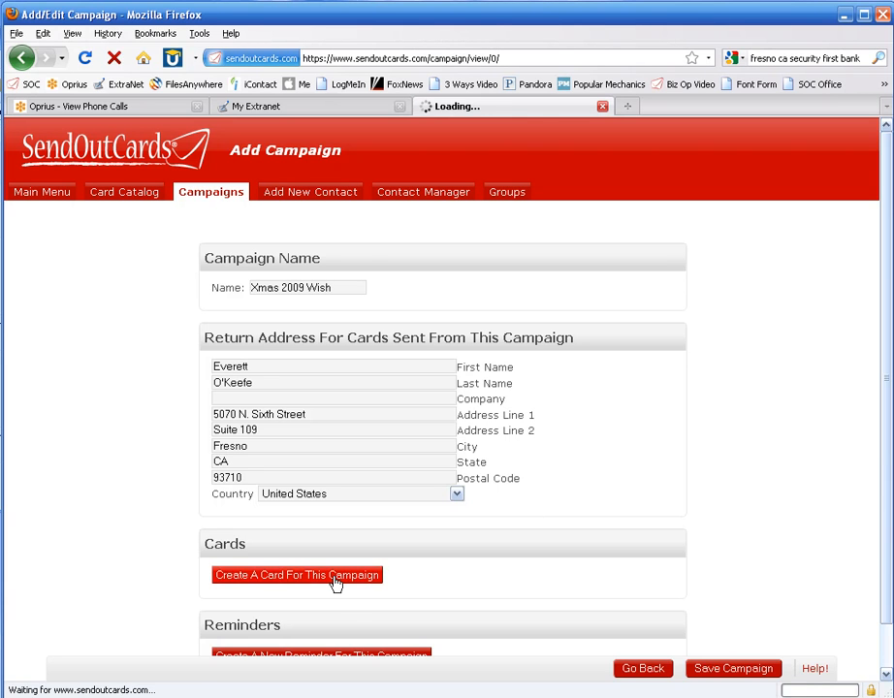
# Keep the name 'Card 1' and choose the saved group-photo card as a regular greeting card.
pyautogui.click(296, 575)
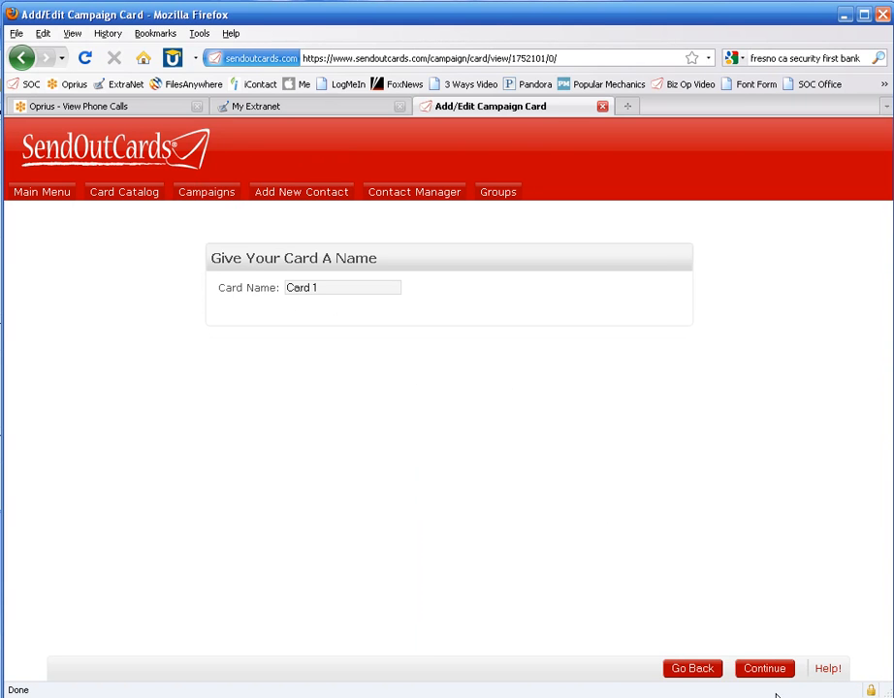
pyautogui.click(764, 668)
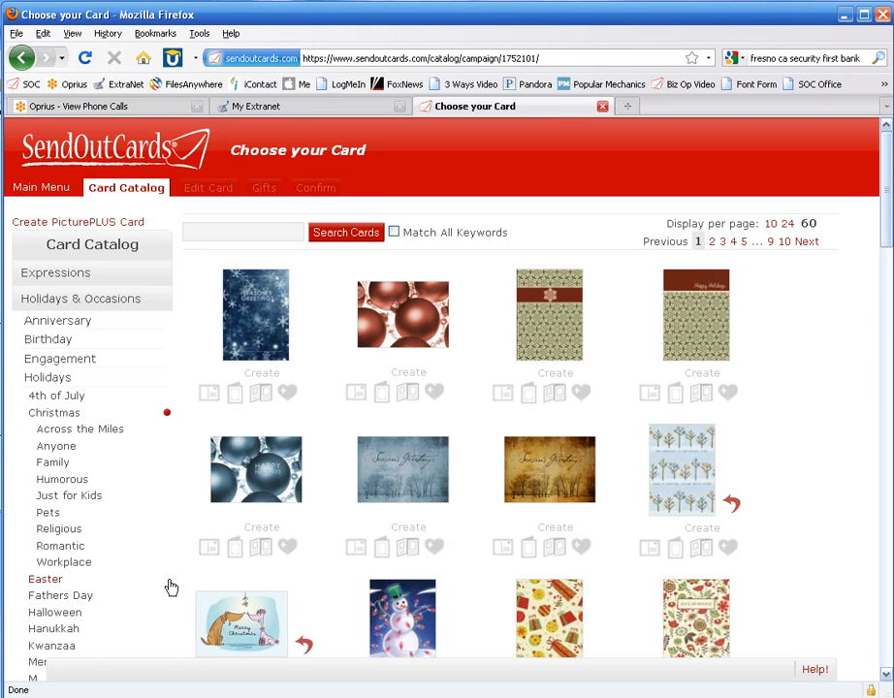
pyautogui.scroll(-3)
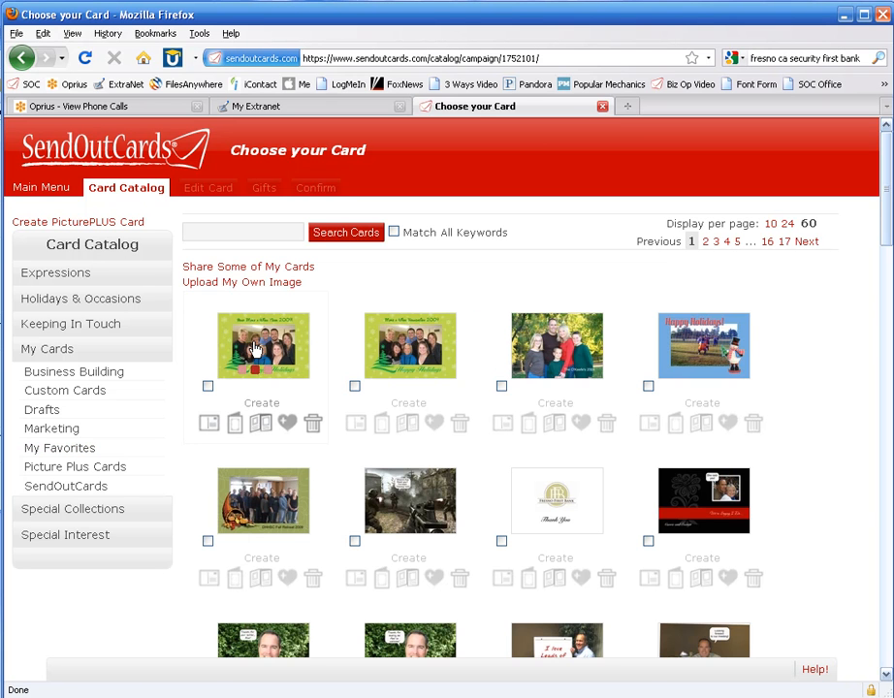
pyautogui.moveTo(253, 346)
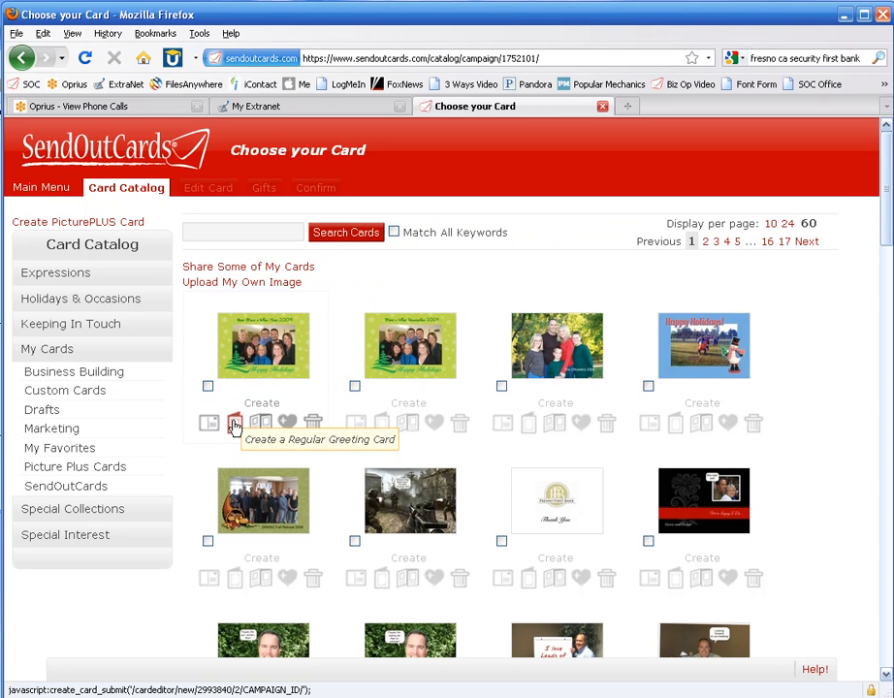
pyautogui.click(233, 425)
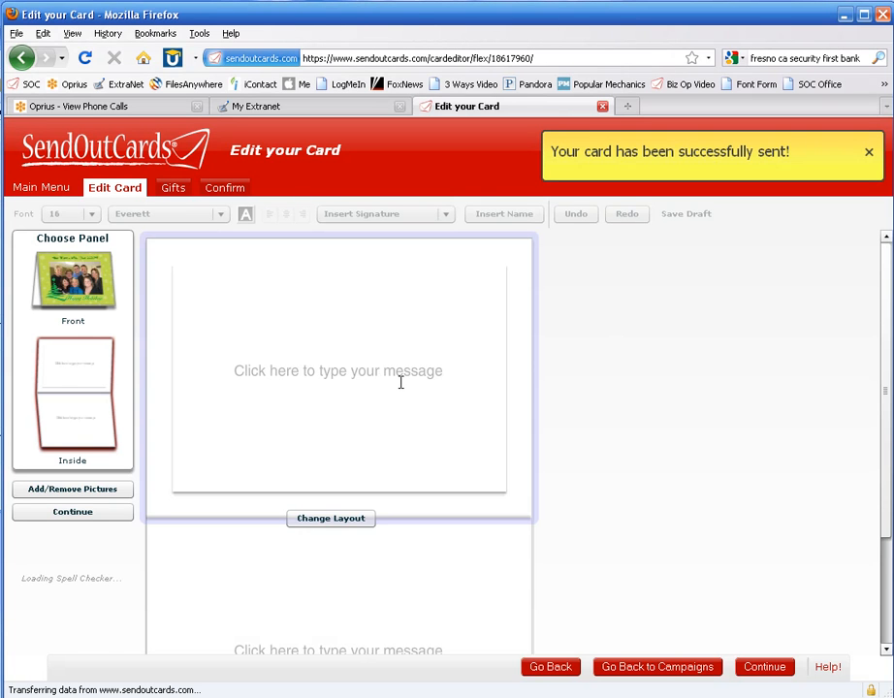
# Type 'Merry Christmas from Make a Wish!' on the card's inside panel.
pyautogui.scroll(-3)
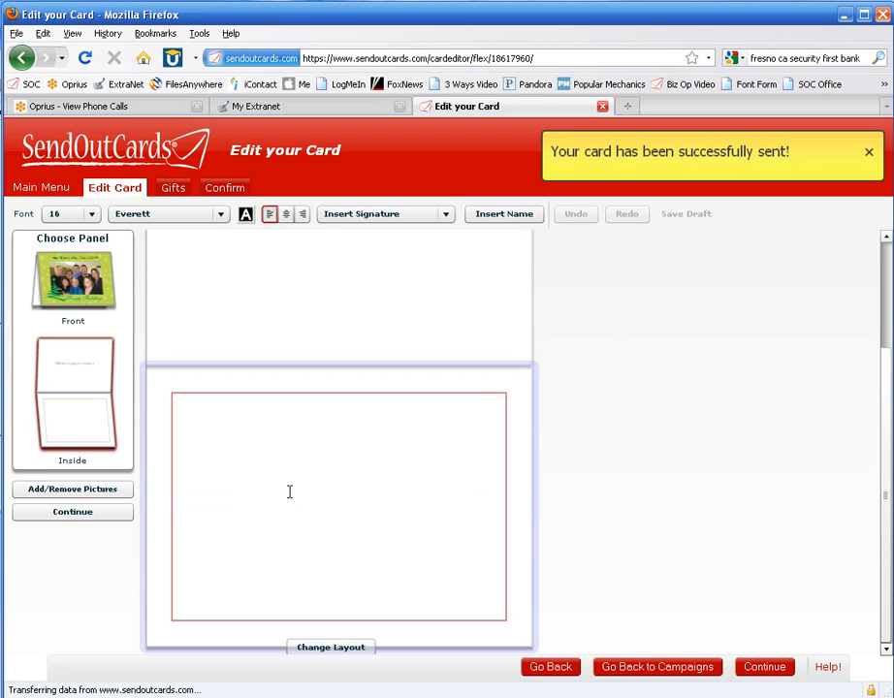
pyautogui.write('Merry CH')
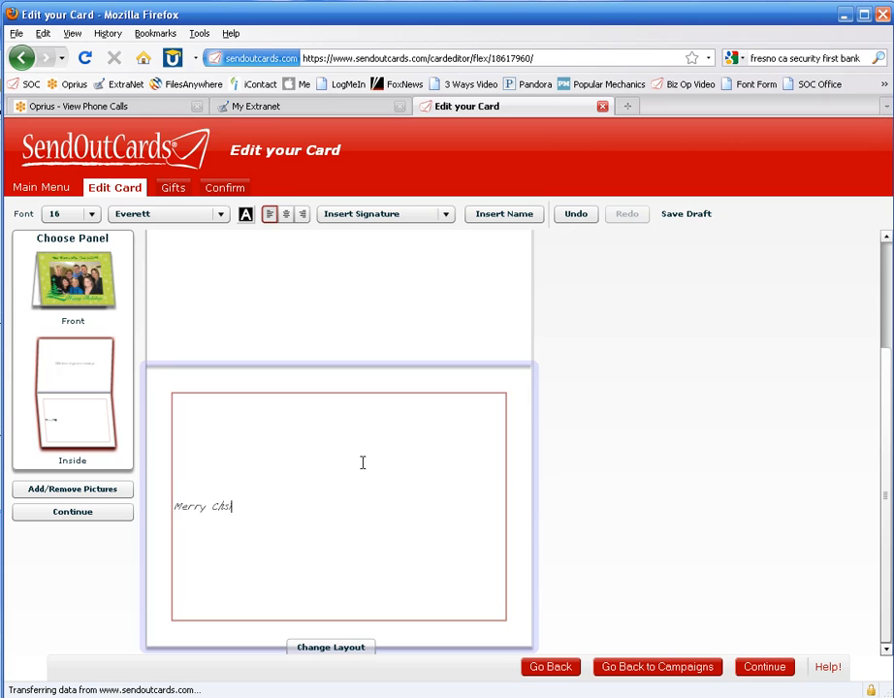
pyautogui.write('ristmas from')
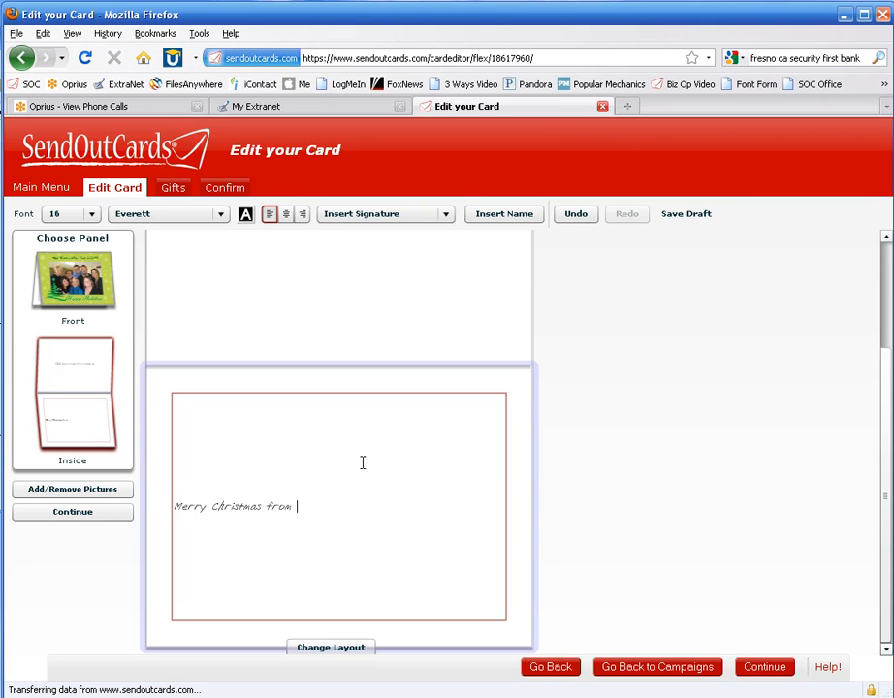
pyautogui.write('Make a')
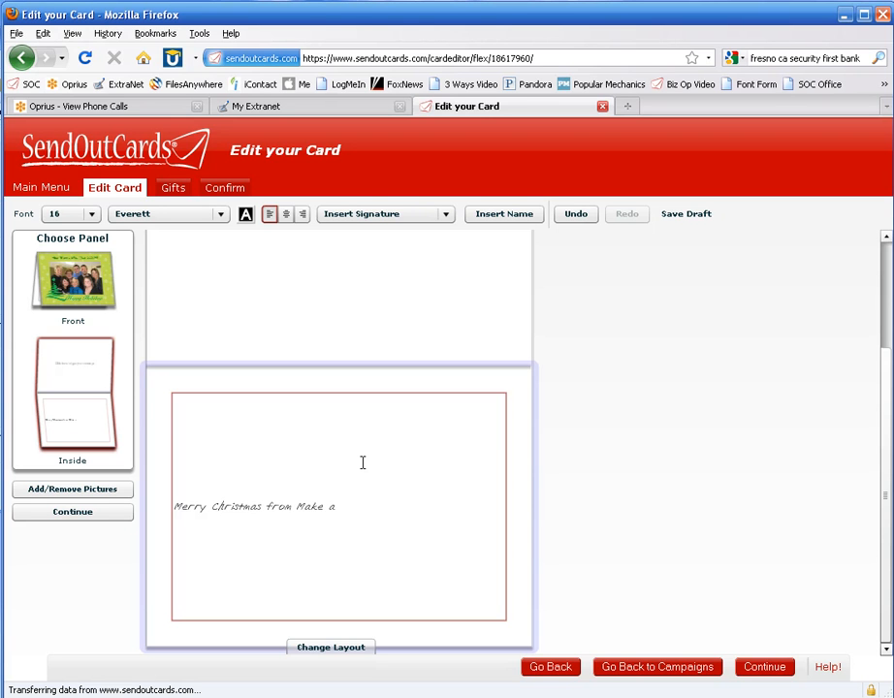
pyautogui.write('Wish!')
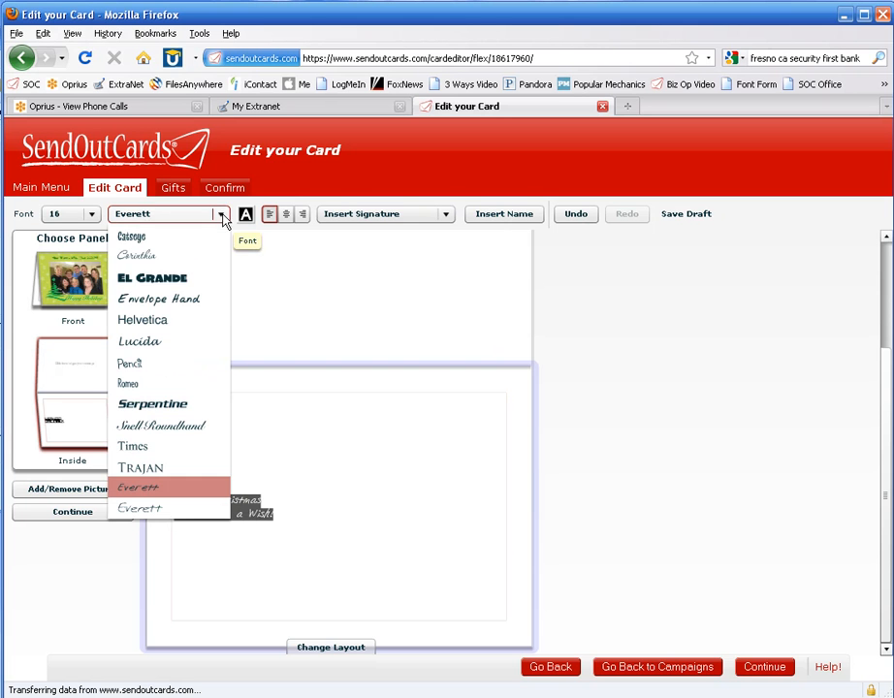
# Set the message in El Grande font and colour it green.
pyautogui.click(151, 277)
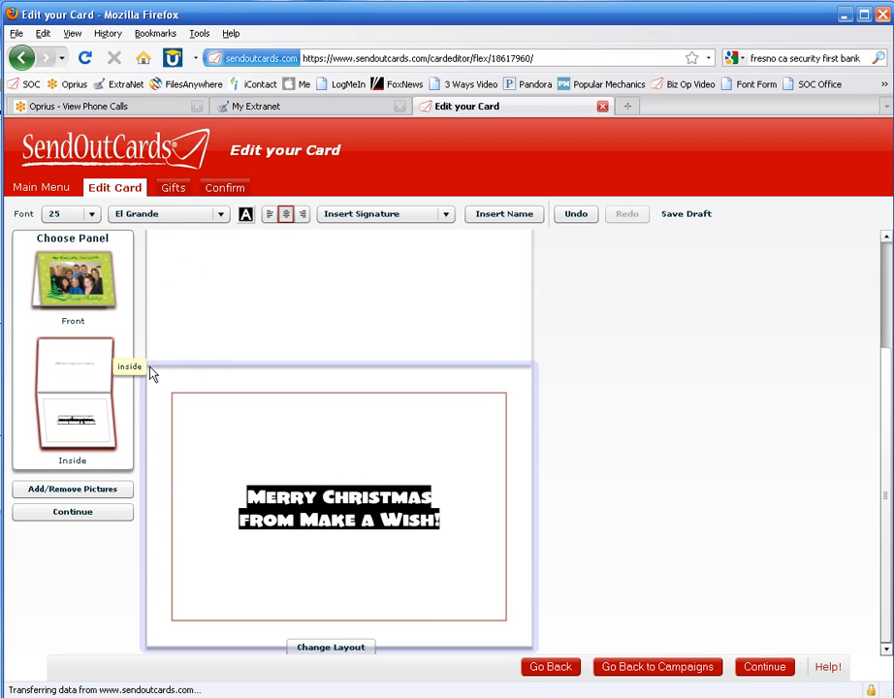
pyautogui.click(246, 214)
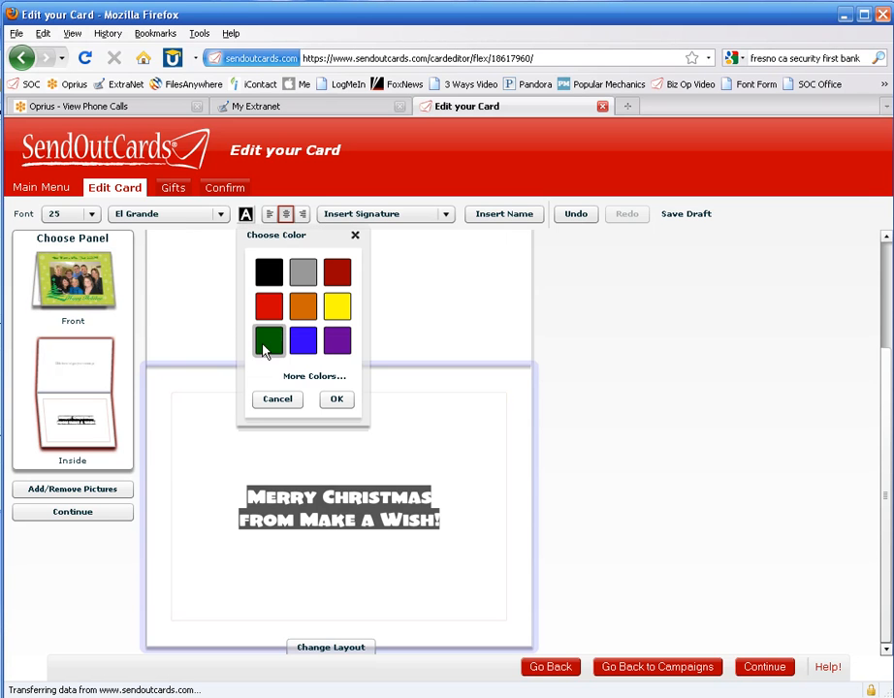
pyautogui.click(314, 376)
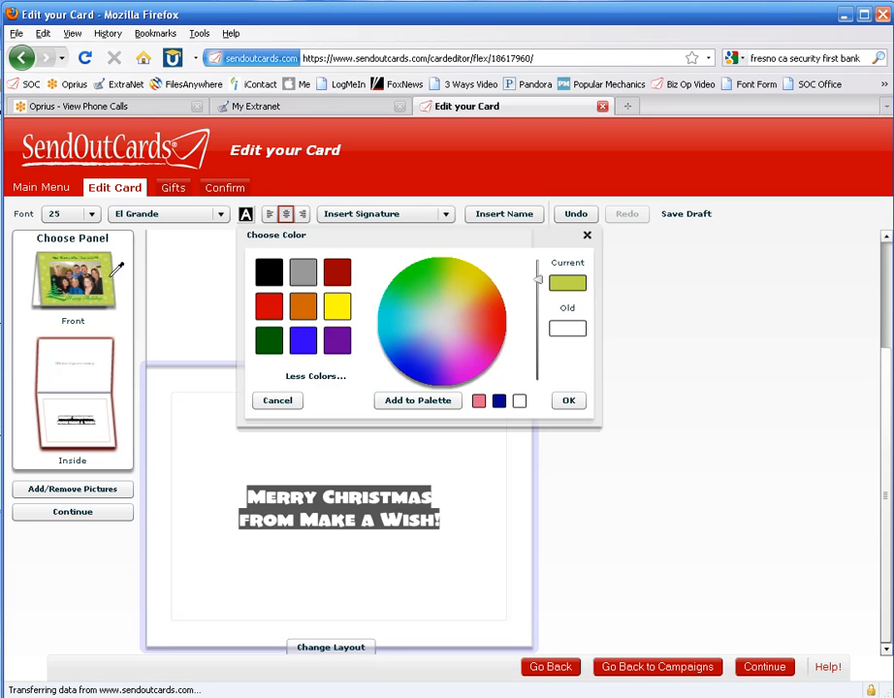
pyautogui.click(567, 400)
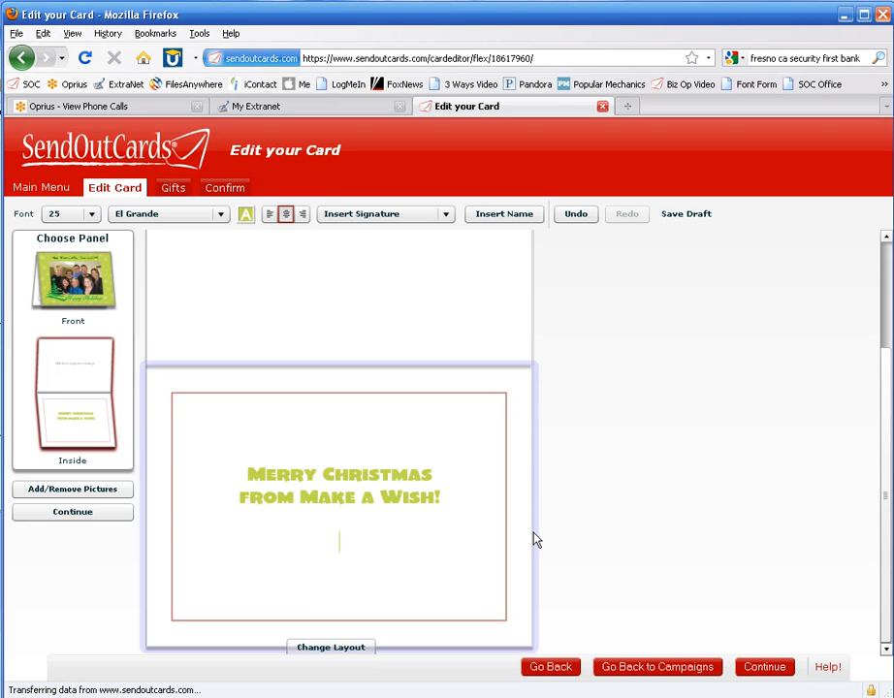
# Add the 'Dear First Name,' greeting using the recipient name field.
pyautogui.write('Dearsr')
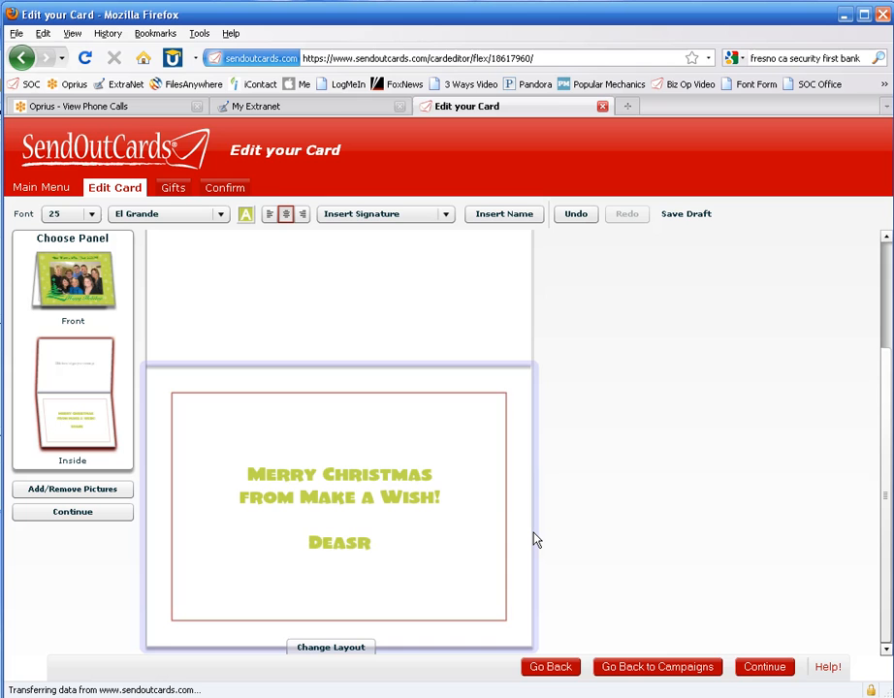
pyautogui.click(503, 213)
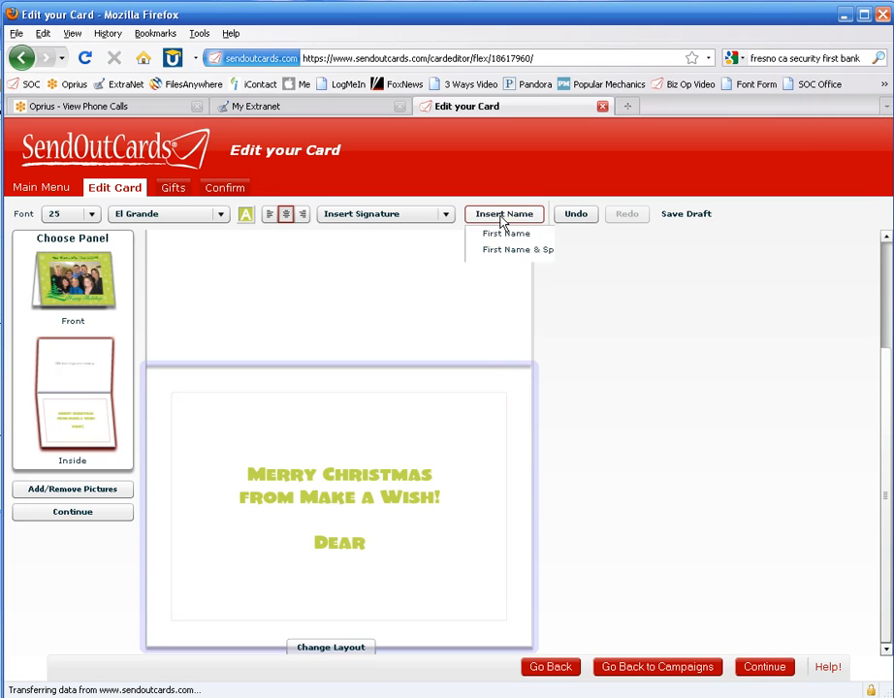
pyautogui.click(505, 233)
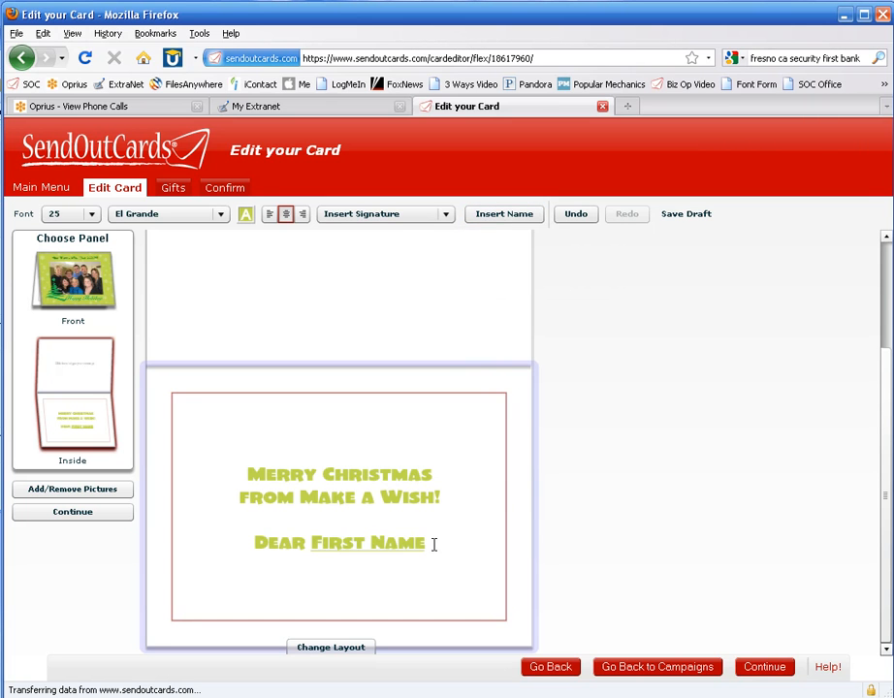
pyautogui.write(',')
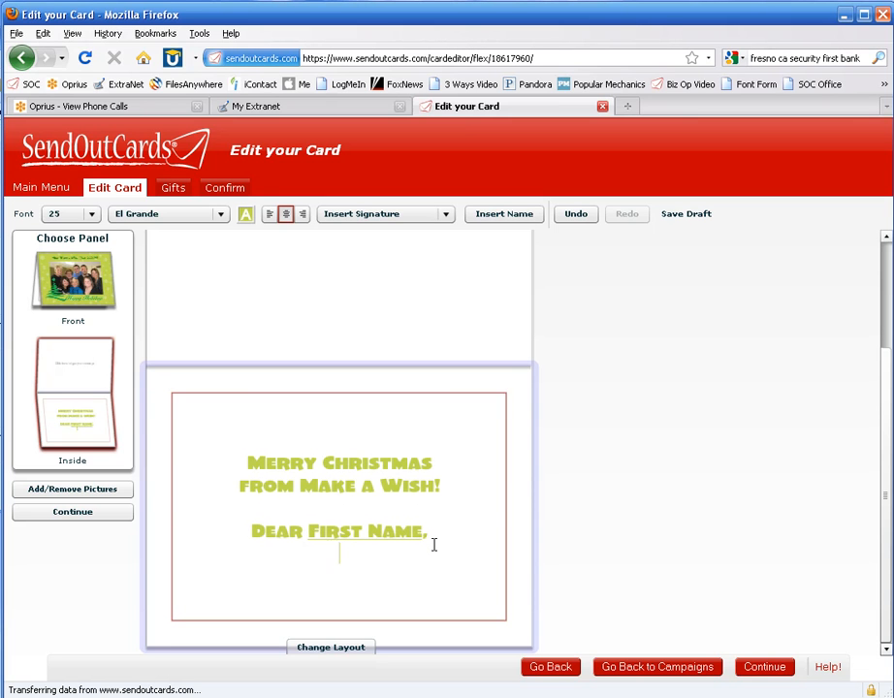
# Type the message wishing a great new year full of fulfilled wishes.
pyautogui.write('W')
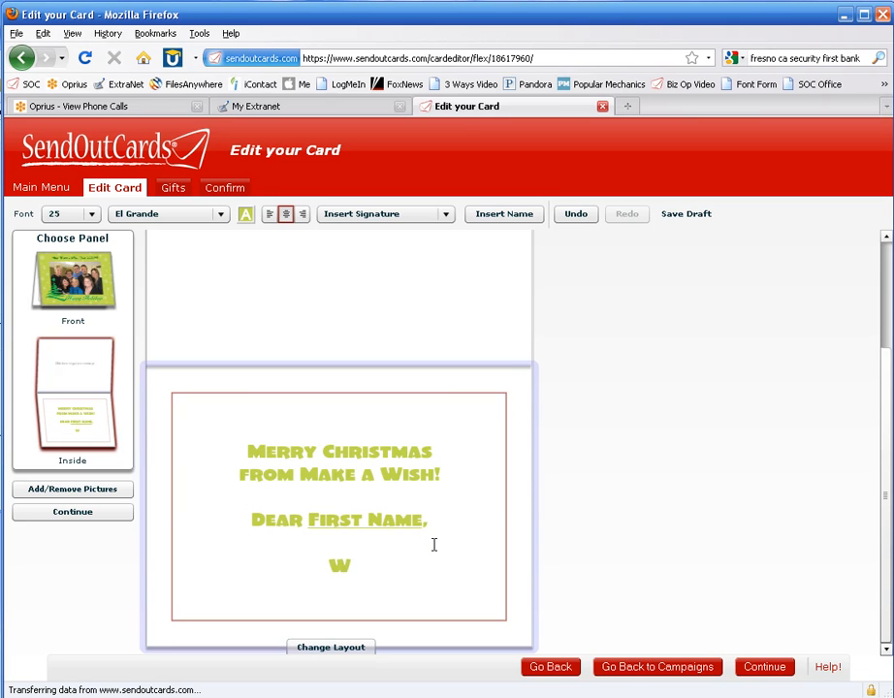
pyautogui.write('e just want to wish you a great new y')
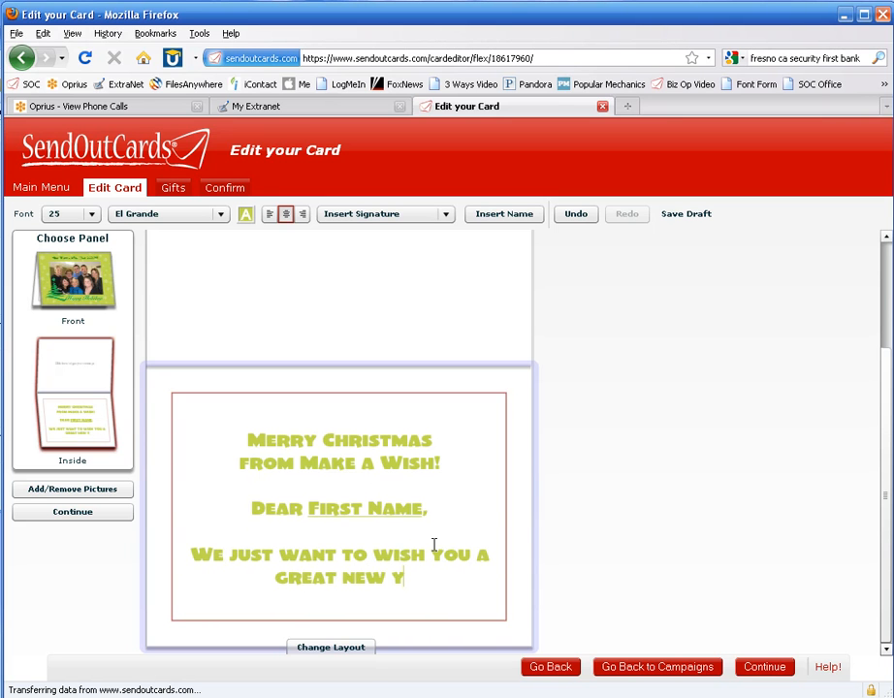
pyautogui.write('e')
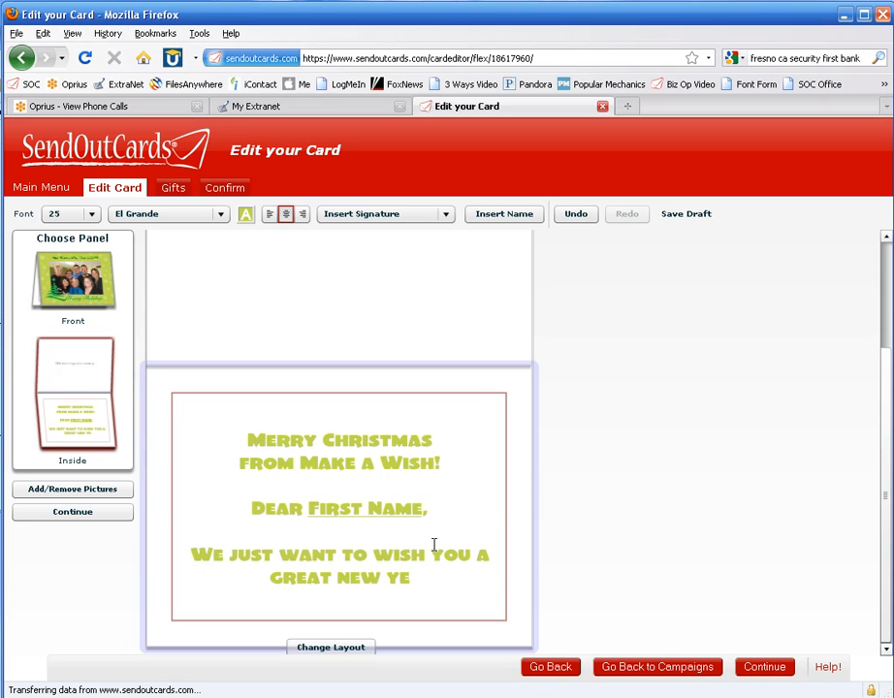
pyautogui.write('AR, AND WE')
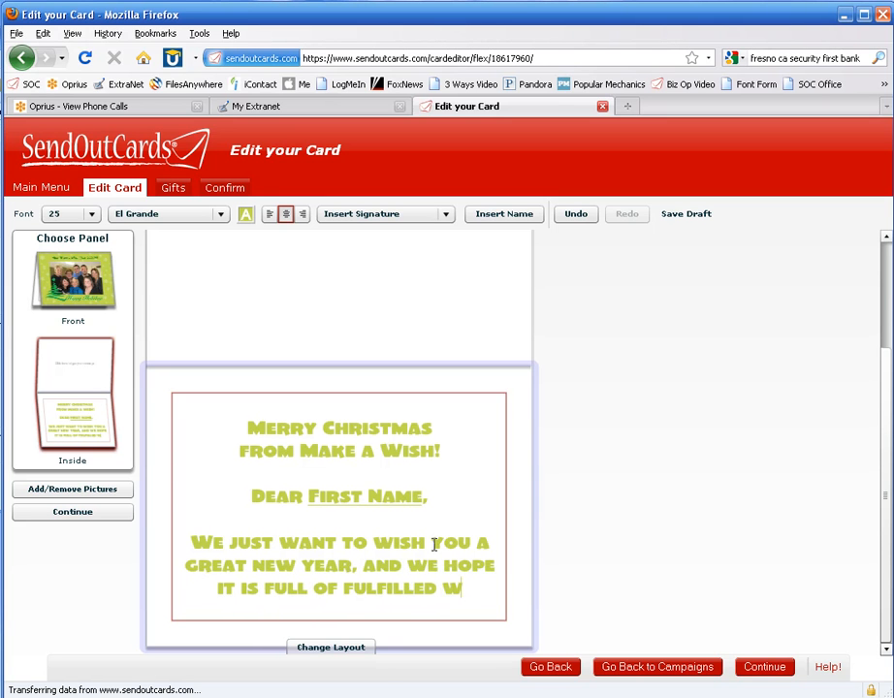
pyautogui.write('ishes!')
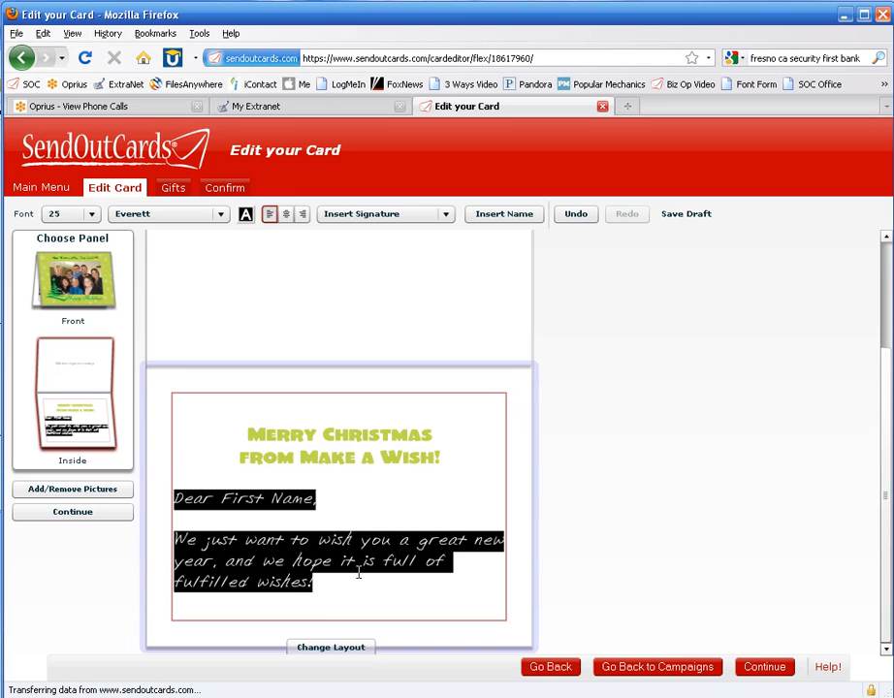
# Resize the message text to 18 and sign it 'Your Make a Wish Team!'.
pyautogui.click(92, 214)
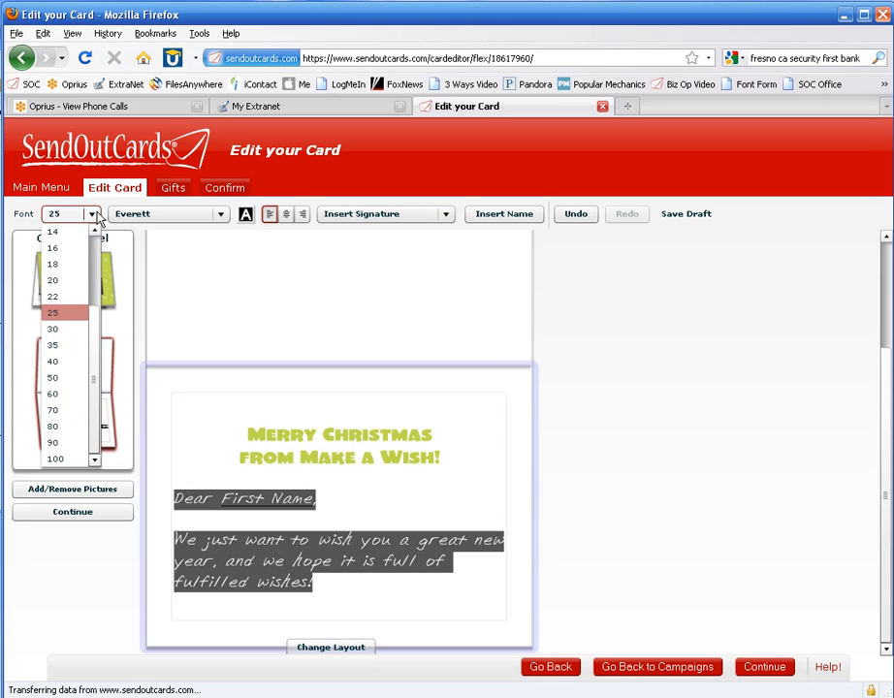
pyautogui.click(51, 264)
pyautogui.write('y')
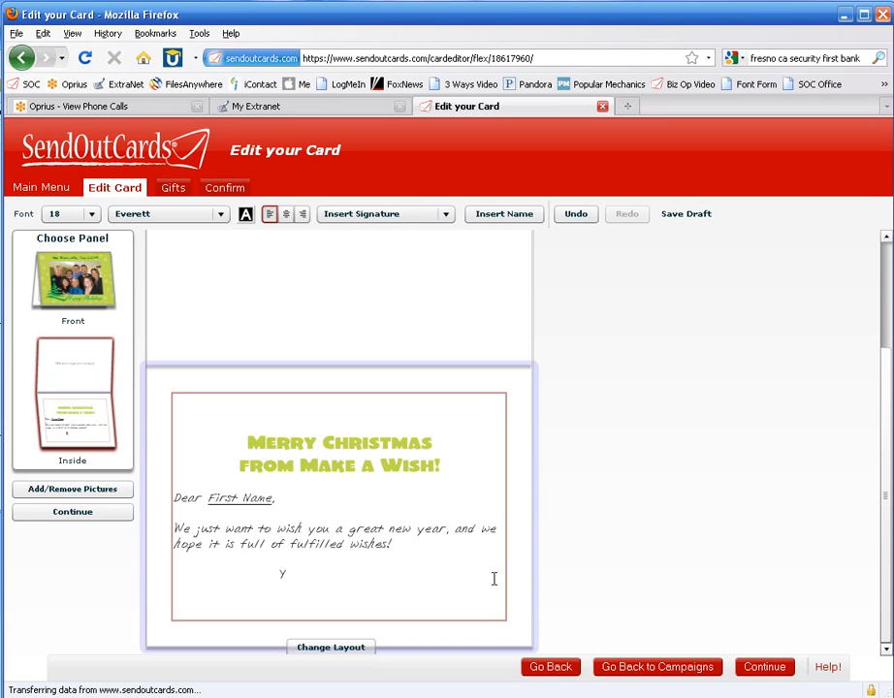
pyautogui.write('our Make a')
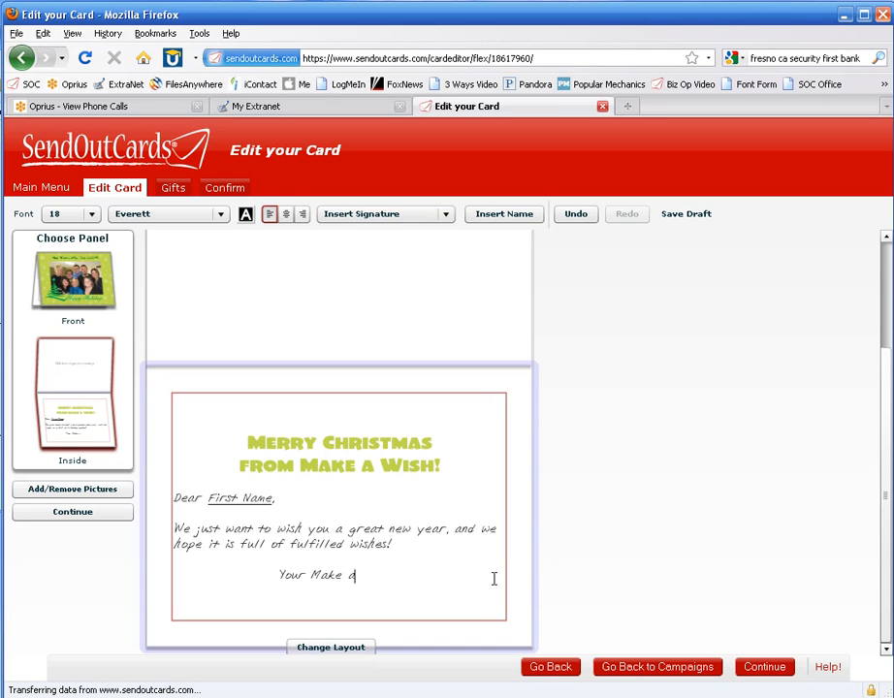
pyautogui.write('Wish Team!')
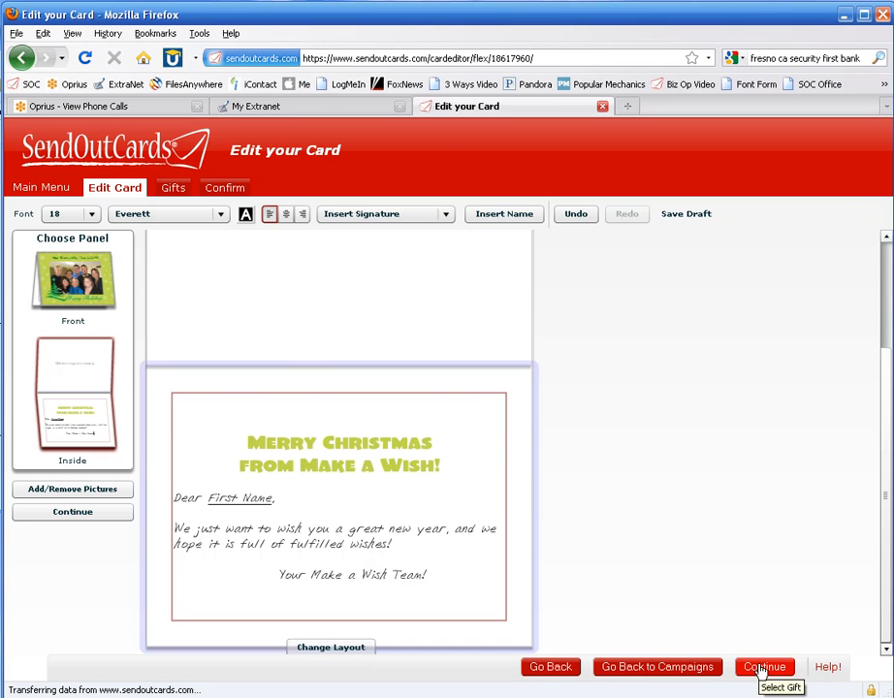
pyautogui.click(768, 667)
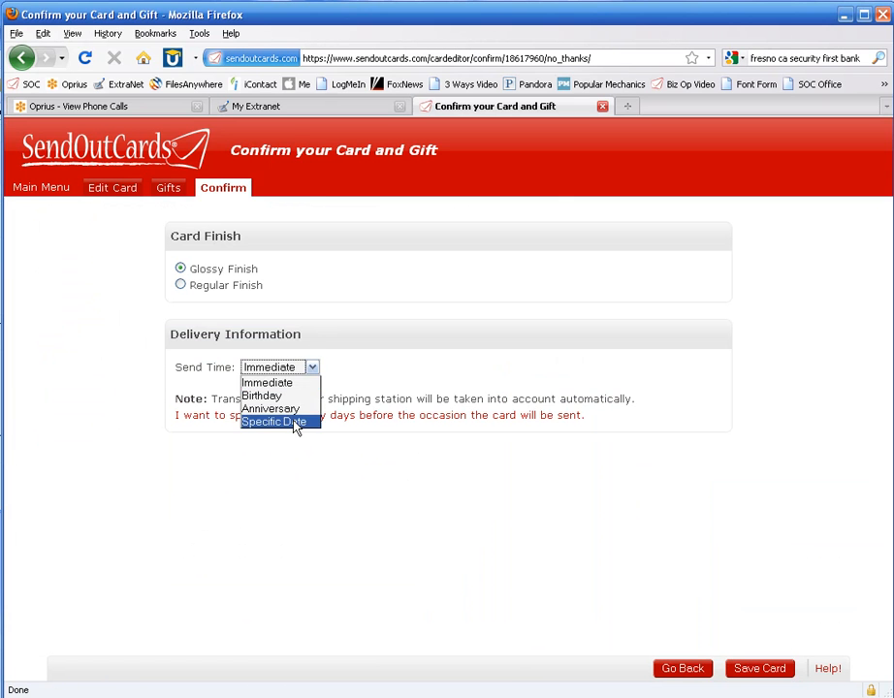
# Set the card's send date to December 1 and save it to the Xmas 2009 Wish campaign.
pyautogui.click(274, 423)
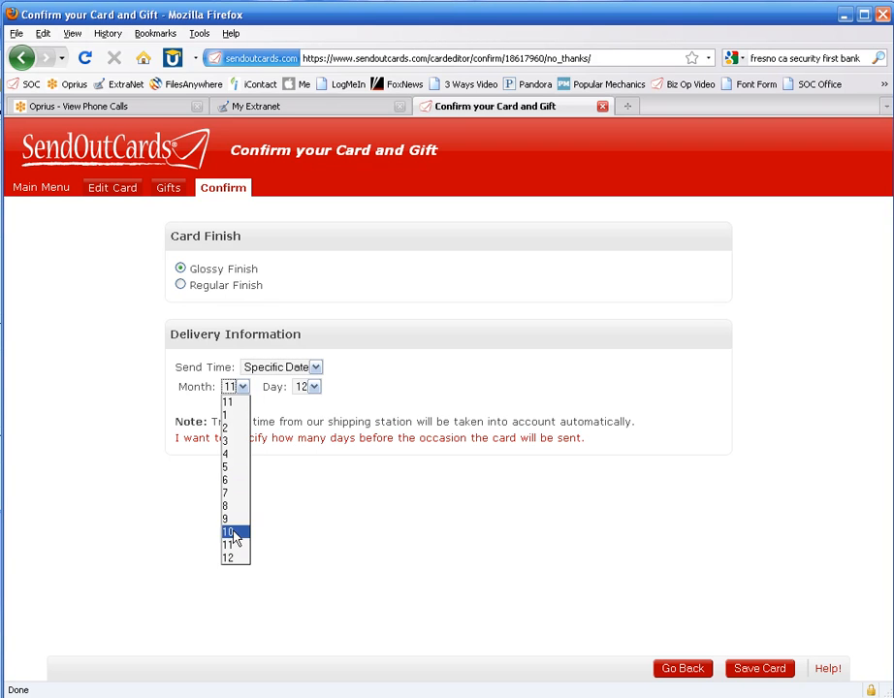
pyautogui.click(312, 366)
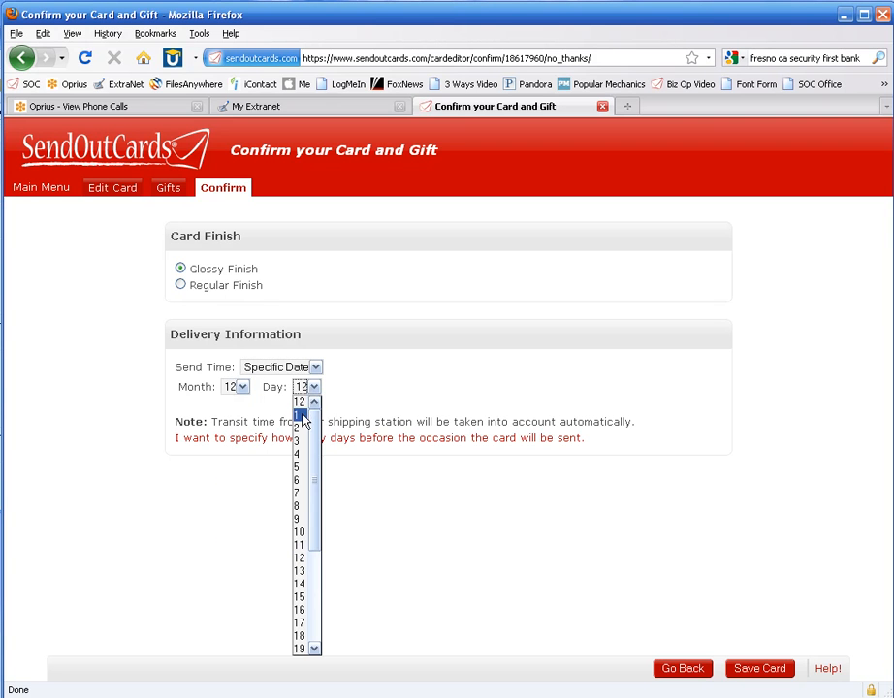
pyautogui.click(299, 418)
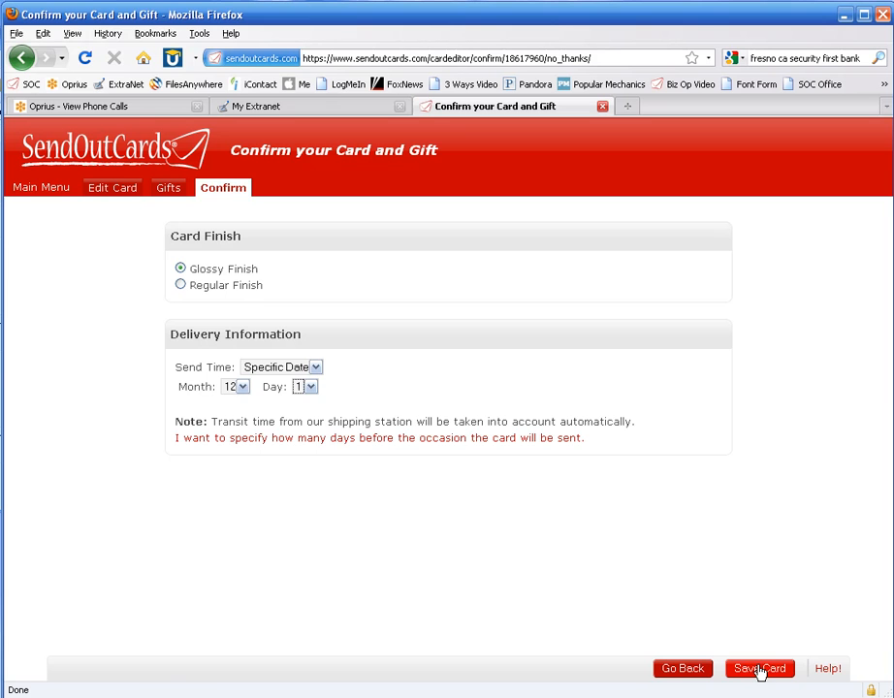
pyautogui.click(767, 668)
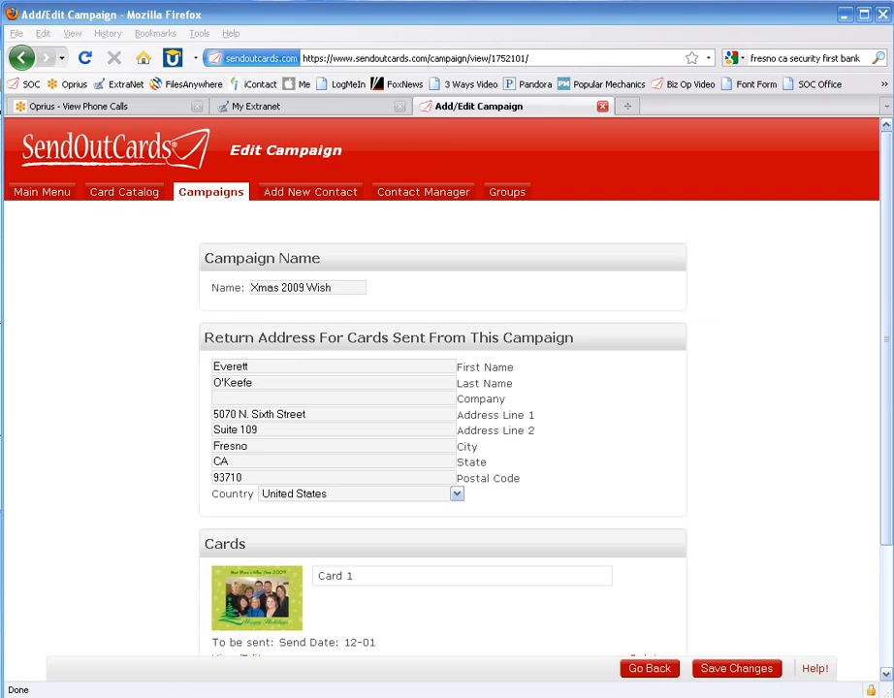
# List all 100 contacts in the contact manager with group filters cleared.
pyautogui.click(424, 191)
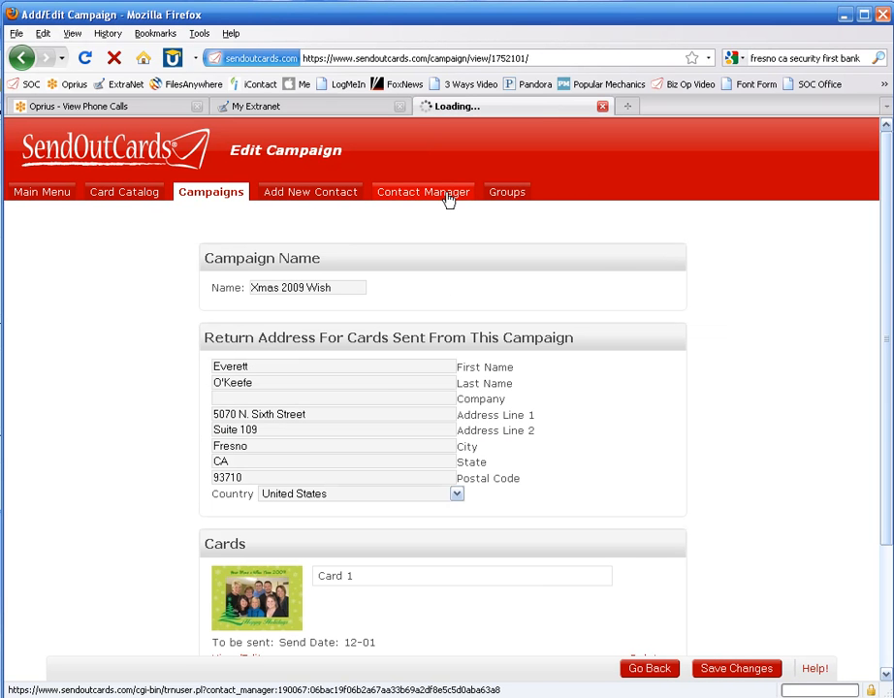
pyautogui.click(423, 192)
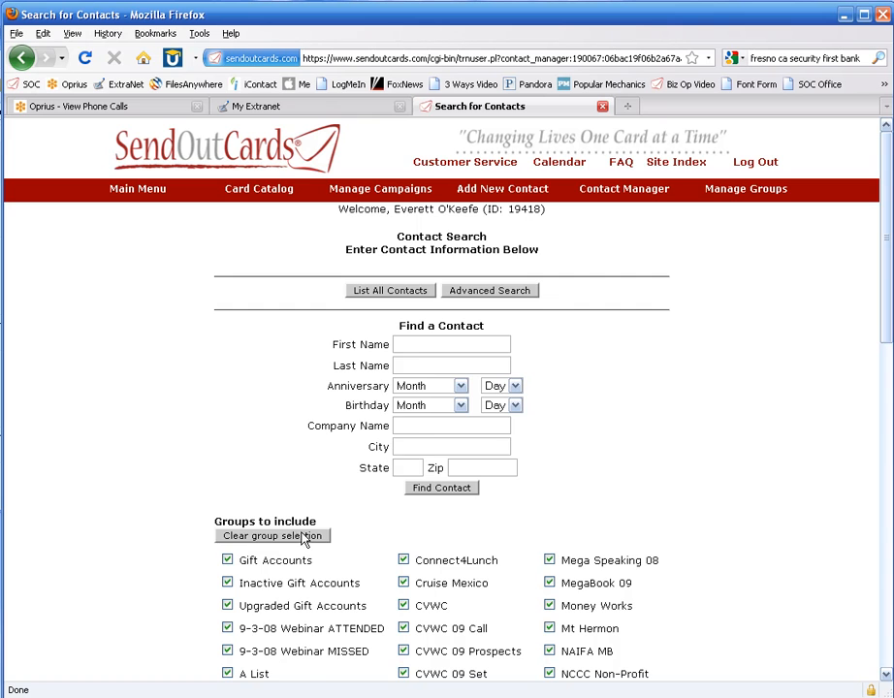
pyautogui.scroll(-3)
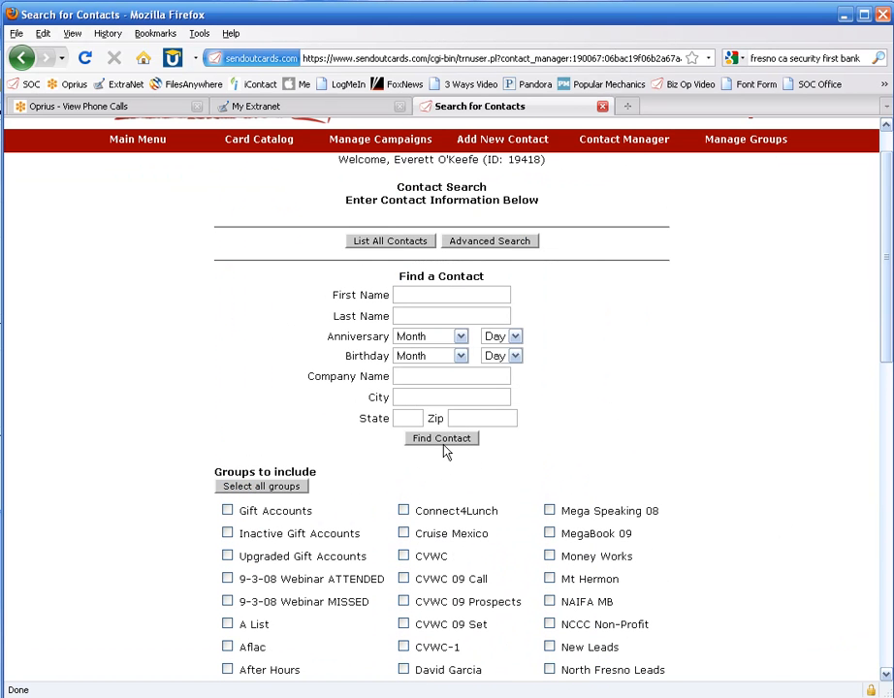
pyautogui.click(442, 439)
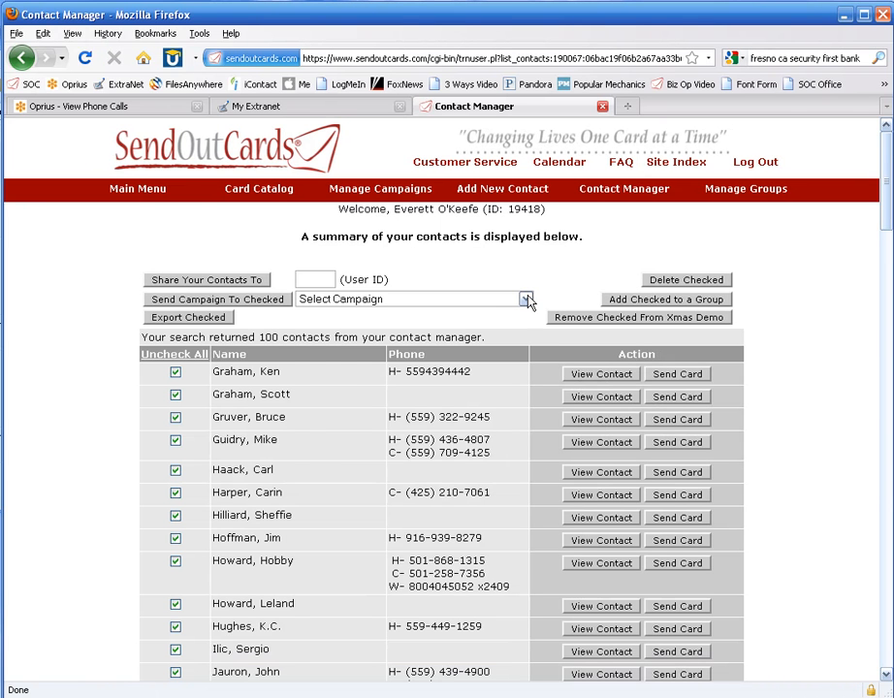
# Send the Xmas 2009 Wish campaign to the 100 checked contacts, confirming 300 points and $45.02 postage.
pyautogui.click(527, 299)
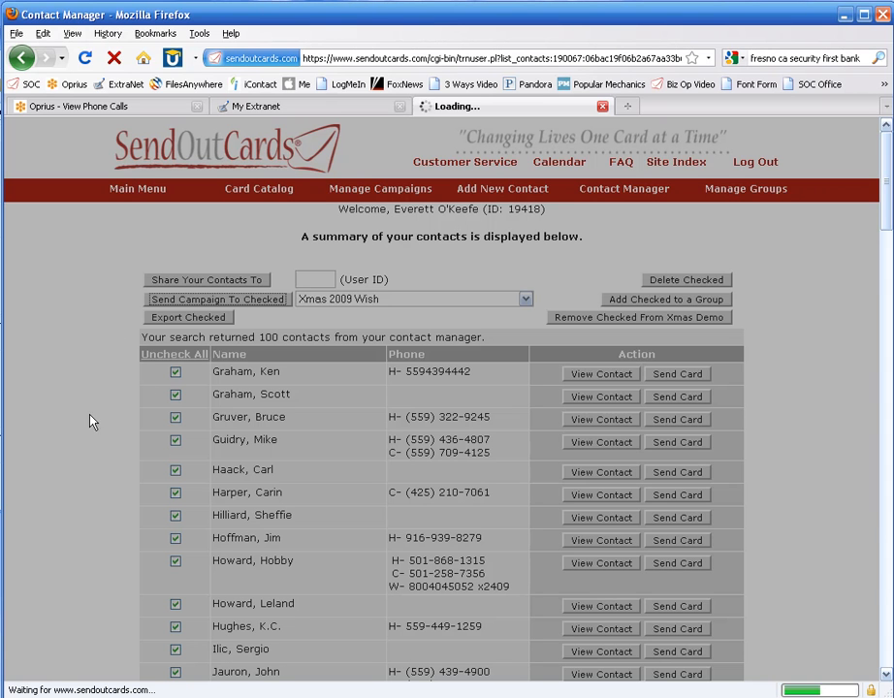
pyautogui.click(216, 299)
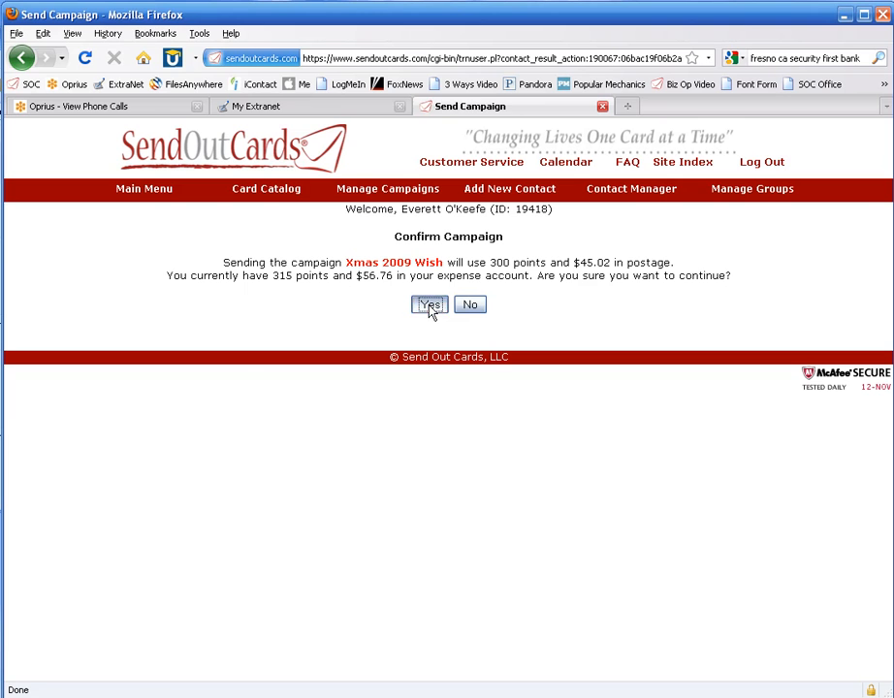
pyautogui.click(429, 304)
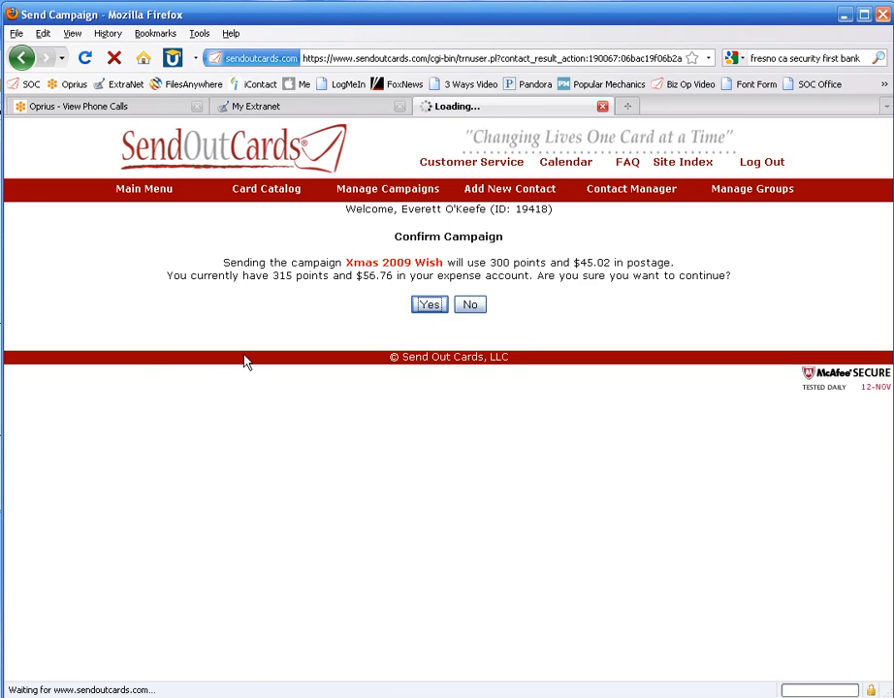
pyautogui.click(429, 304)
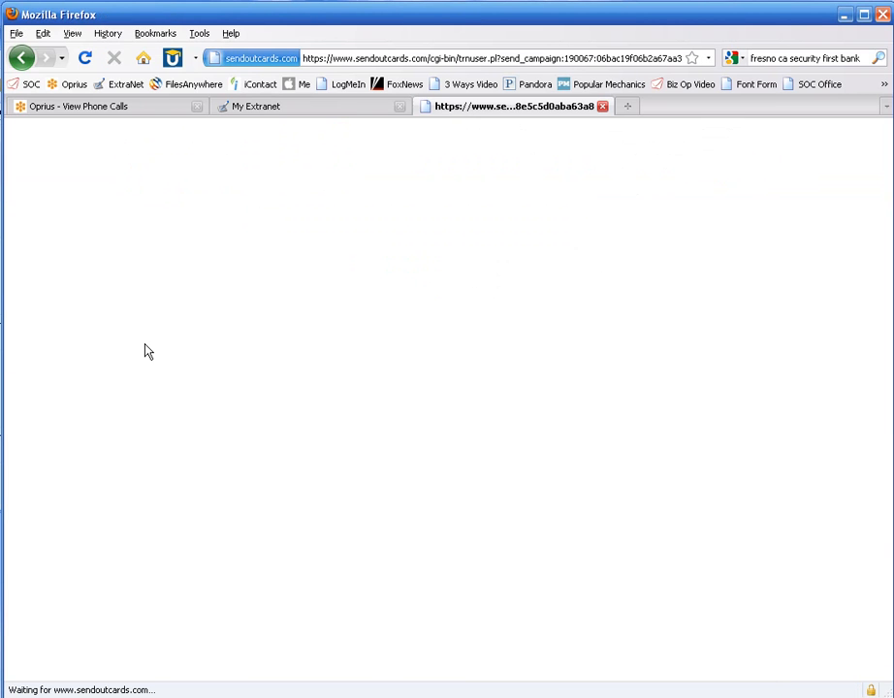